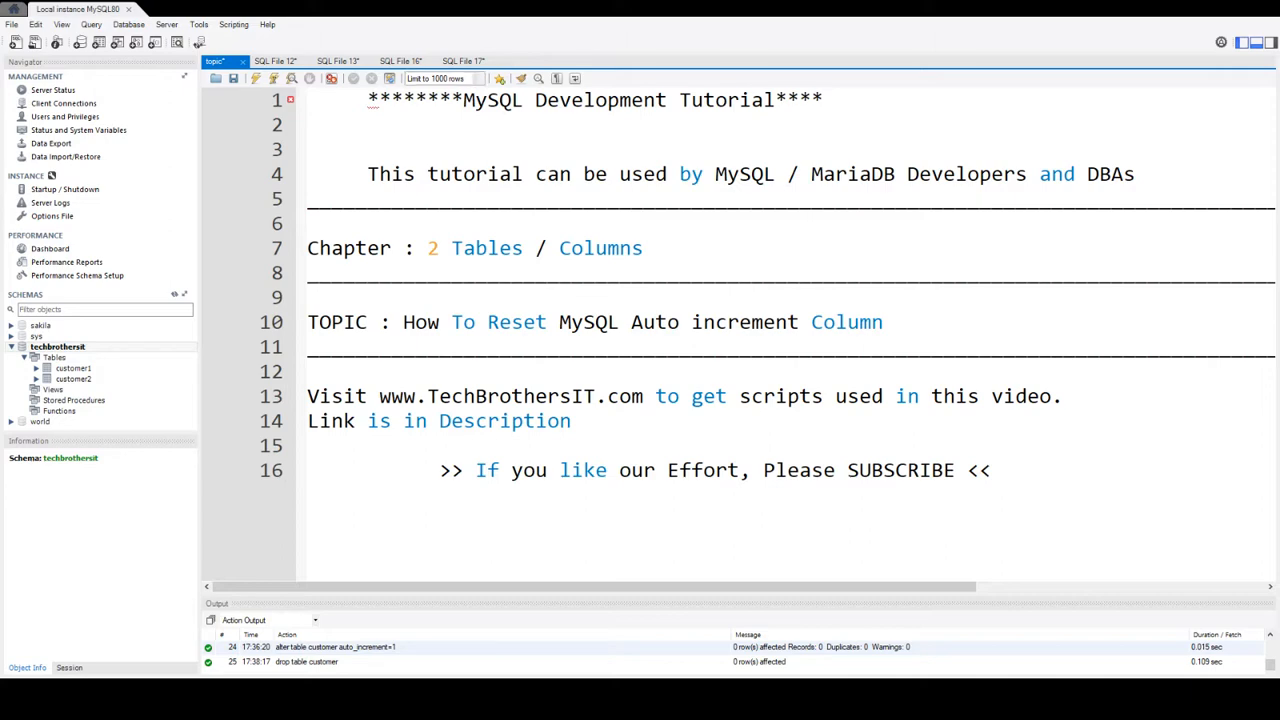
Run the CREATE TABLE customer statement with idcustomer as auto-increment primary key
left_click(464, 60)
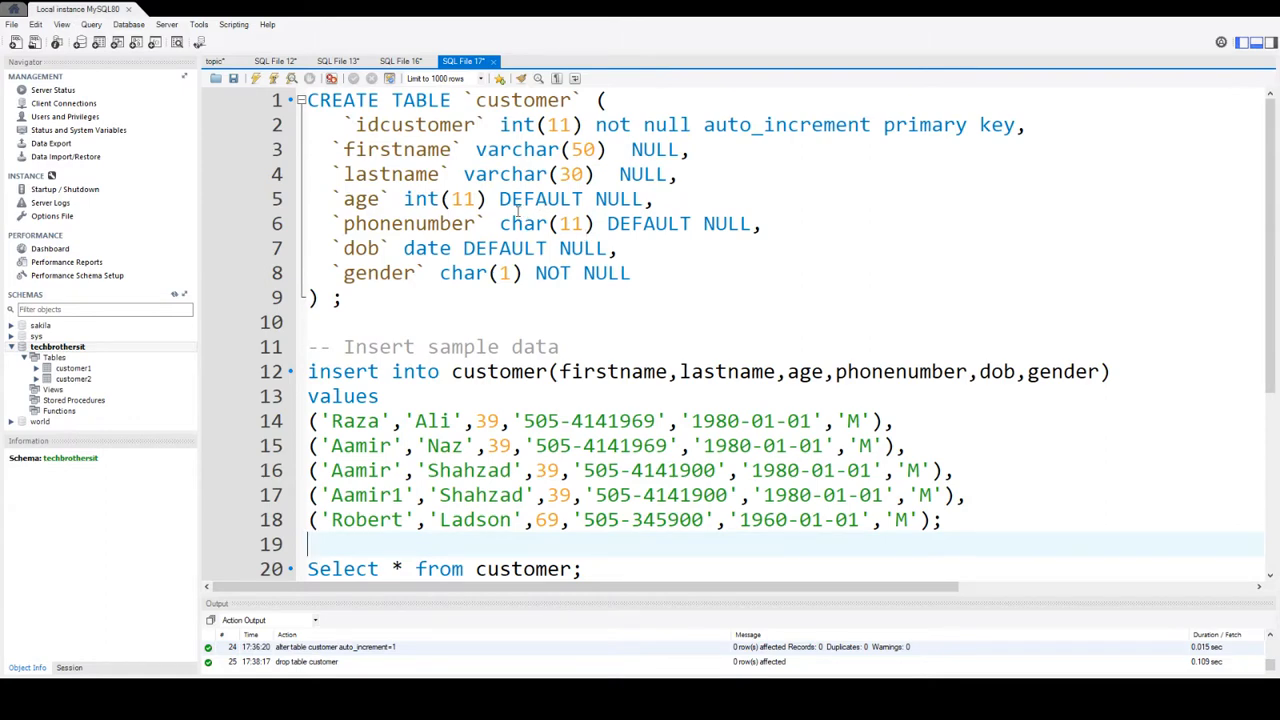
left_click_drag(356, 124, 344, 296)
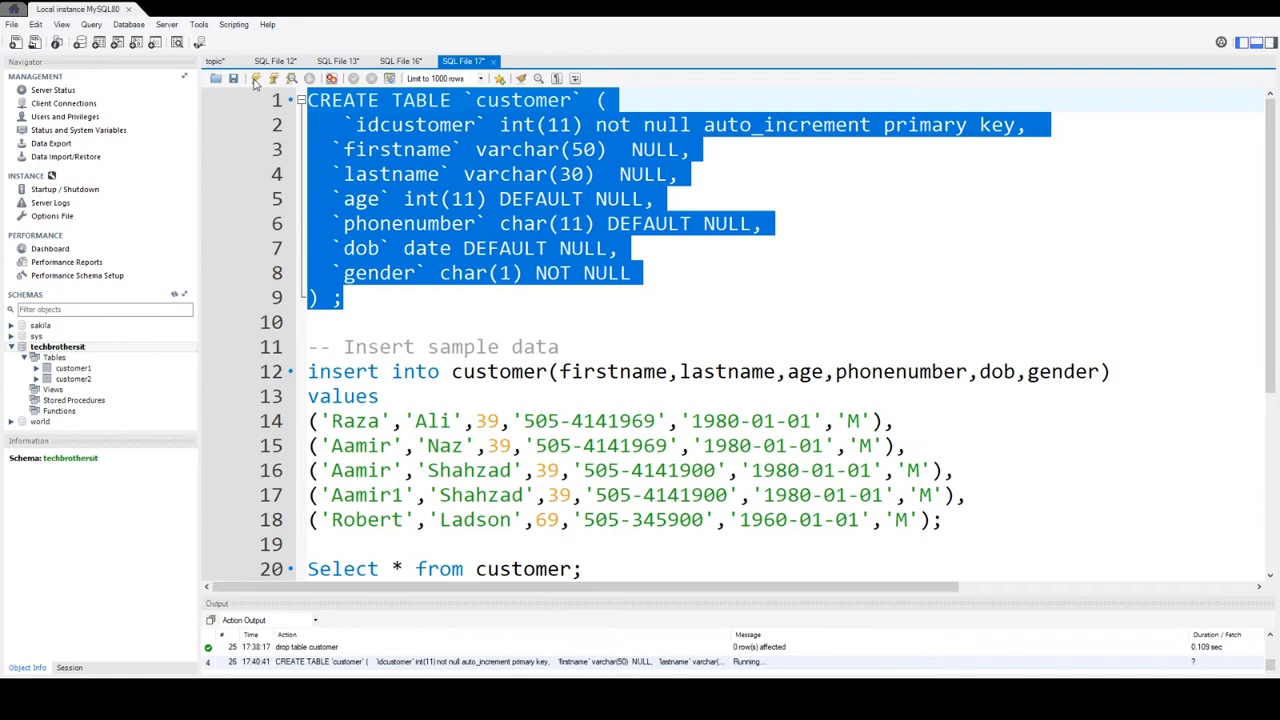
double_click(416, 124)
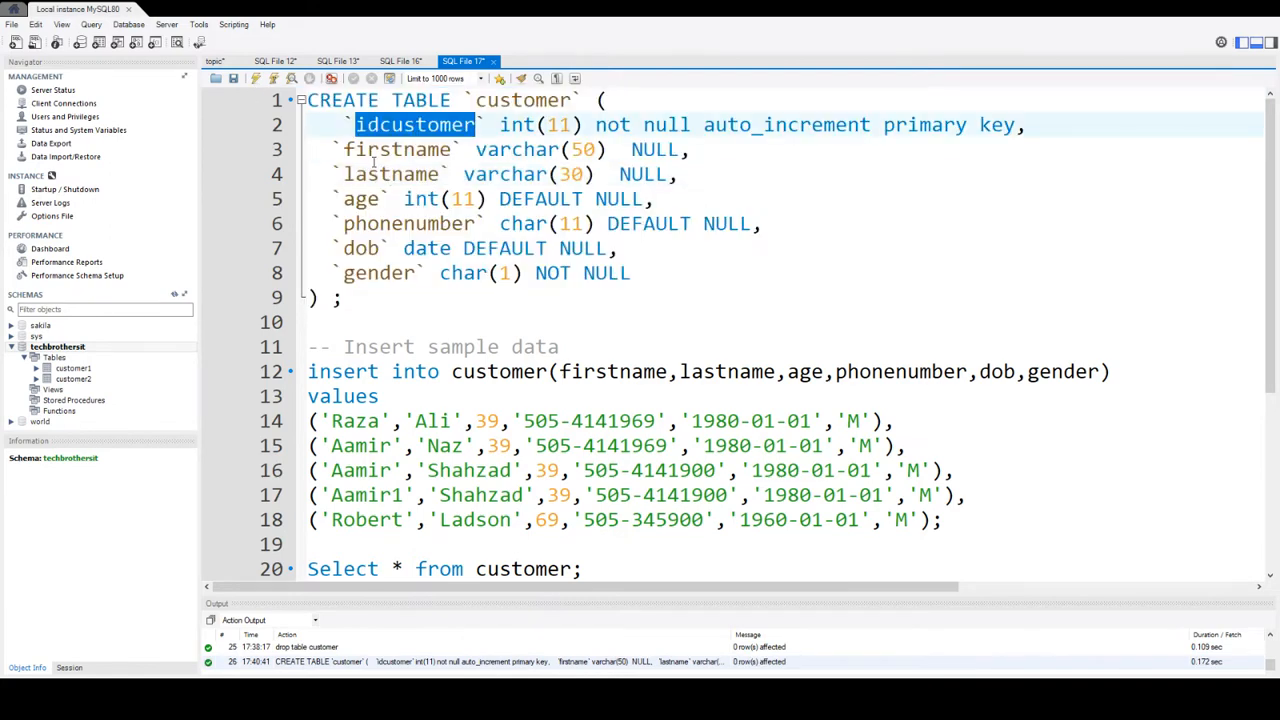
left_click(704, 124)
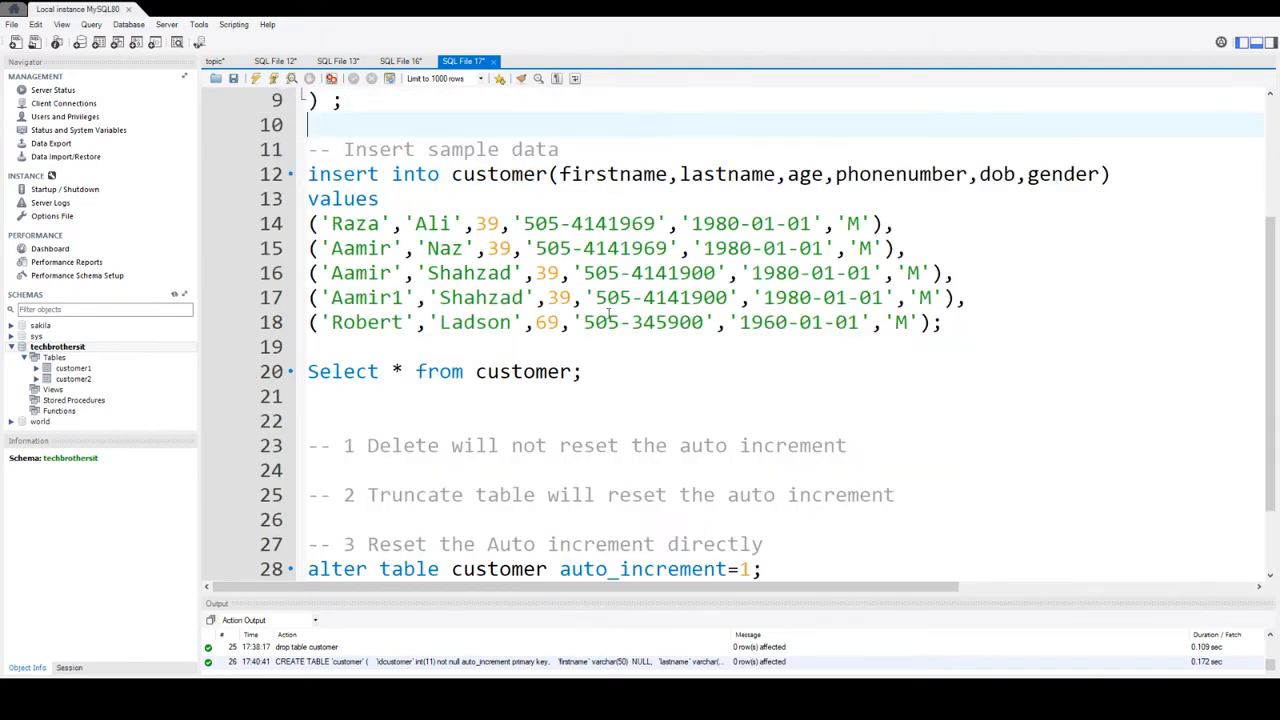
Run the INSERT of five sample customers and list them with ids 1 to 5
left_click_drag(308, 172, 940, 322)
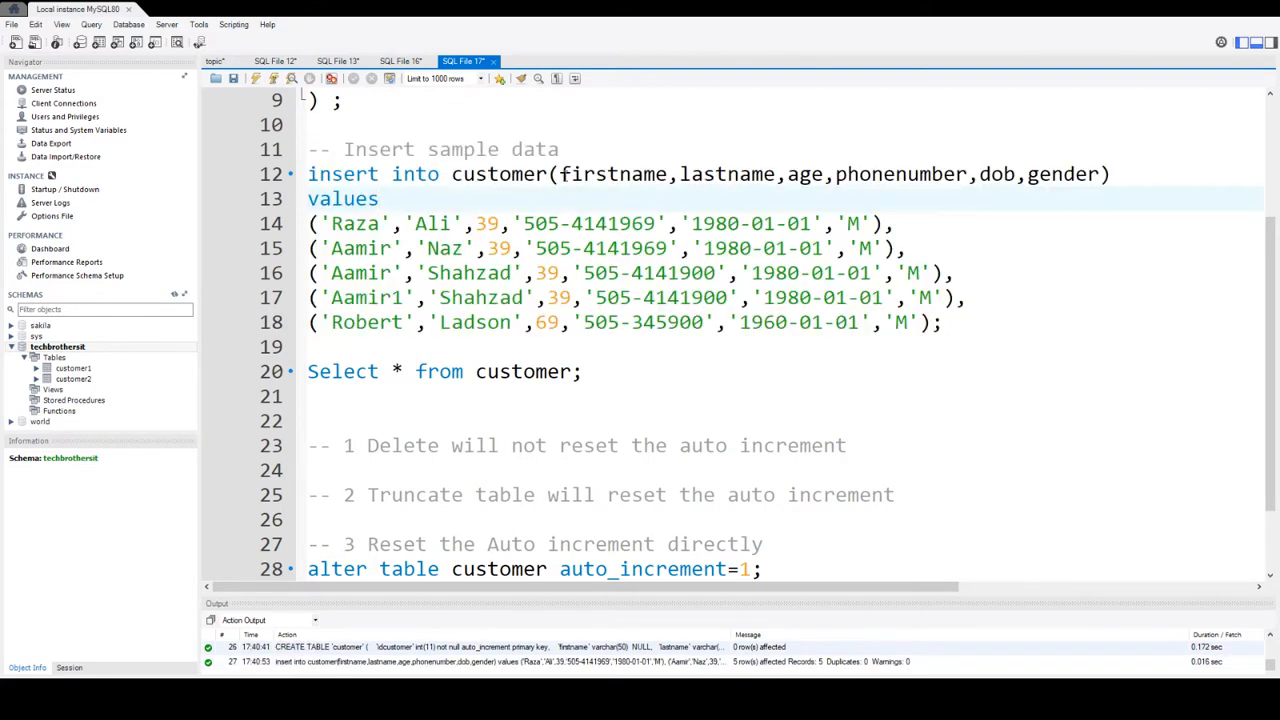
left_click(556, 174)
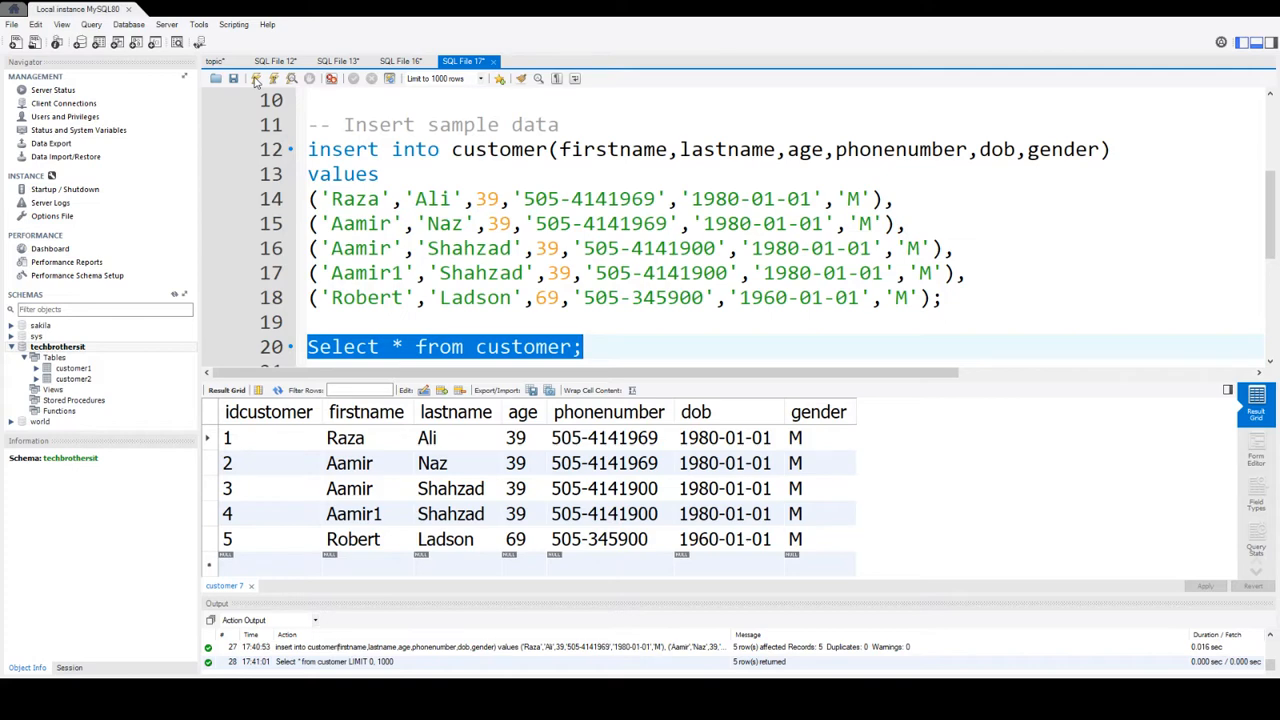
mouse_move(252, 436)
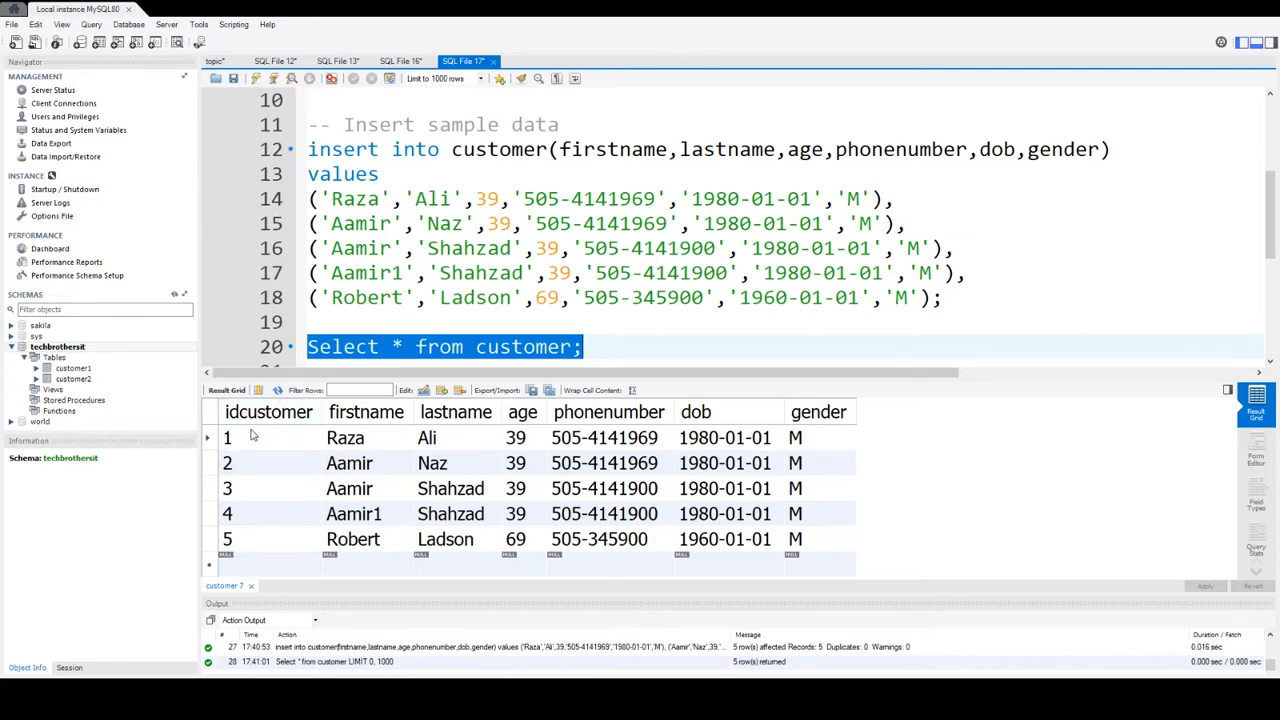
left_click(228, 488)
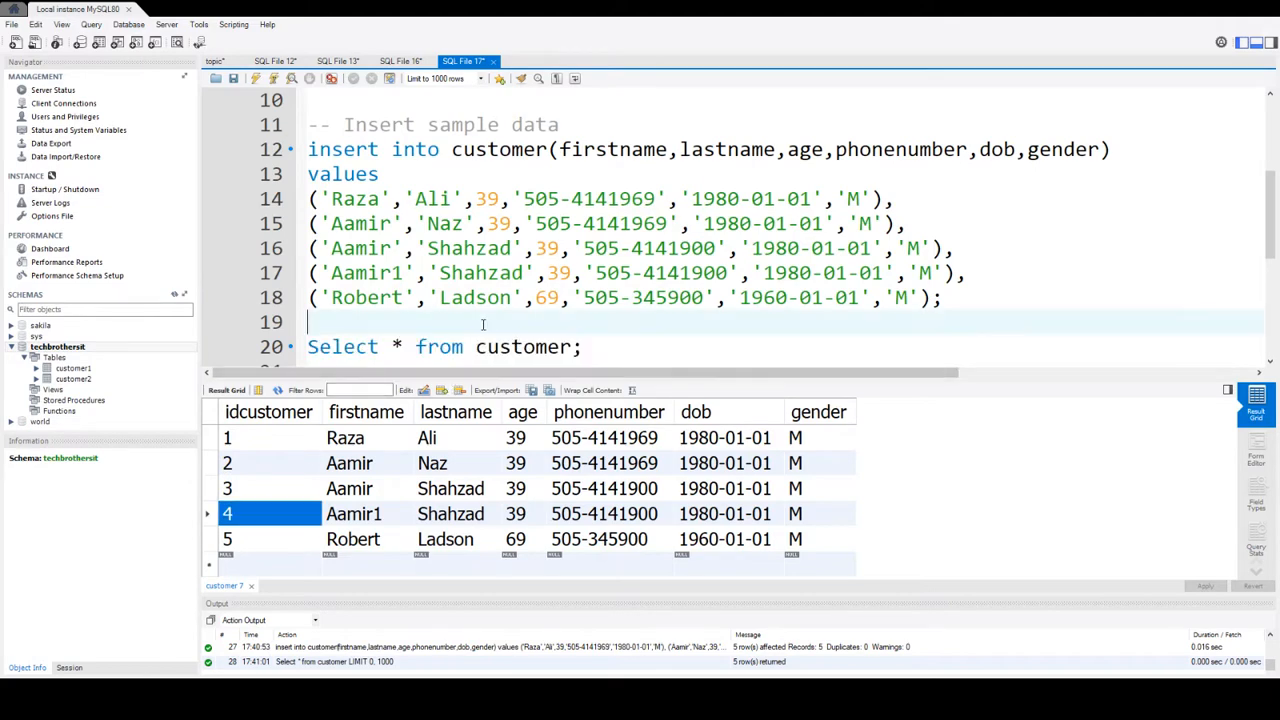
Write 'Delete from customer;' under the '-- 1 Delete' comment and select it to run
scroll("down", 3)
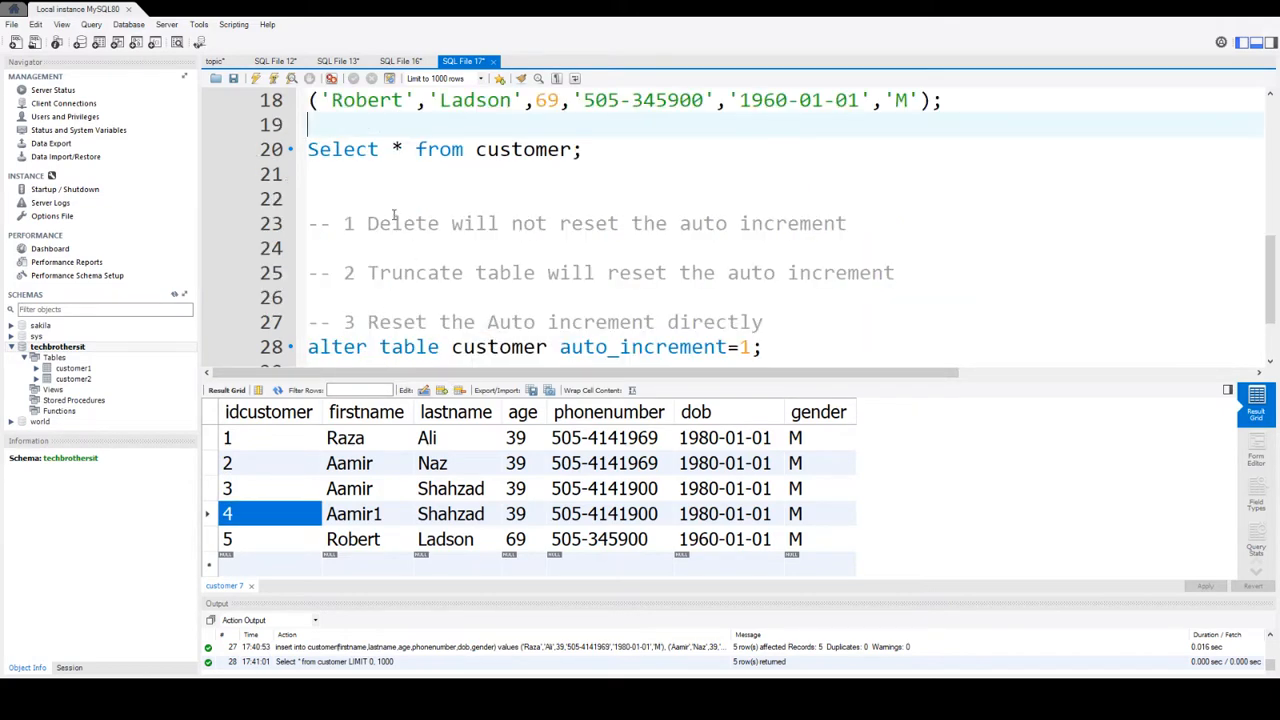
left_click_drag(596, 224, 846, 224)
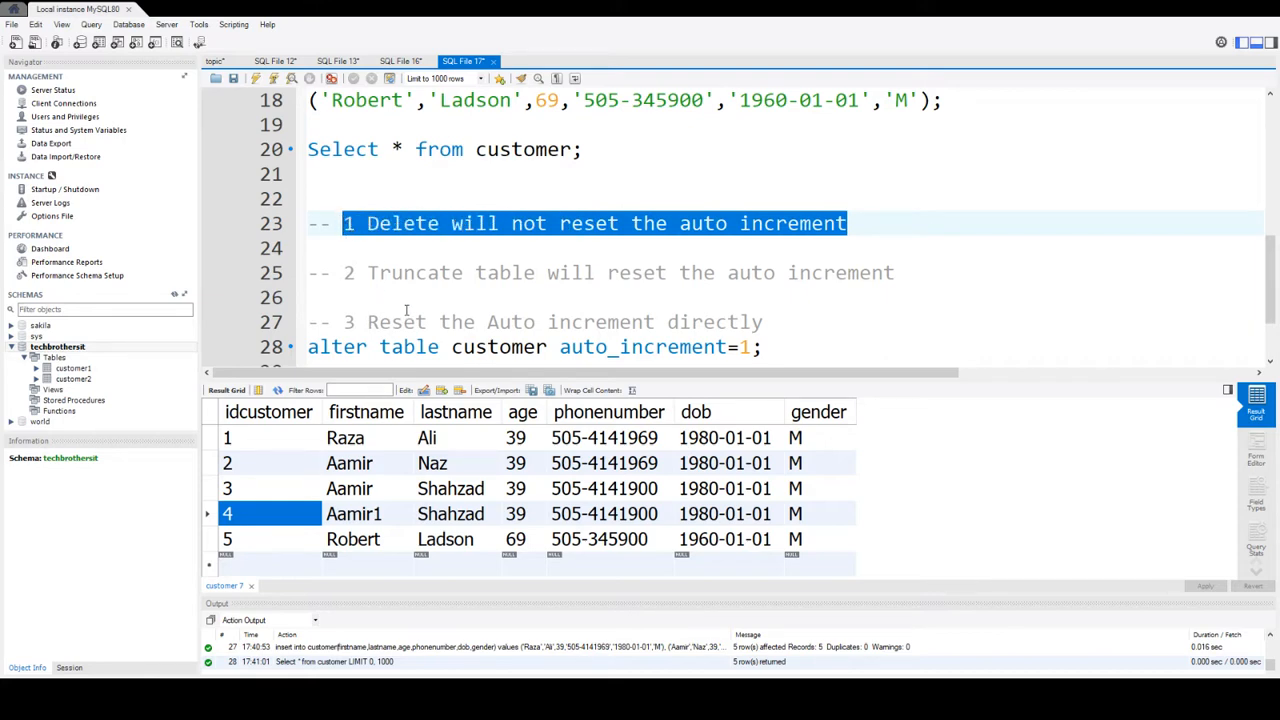
left_click(268, 412)
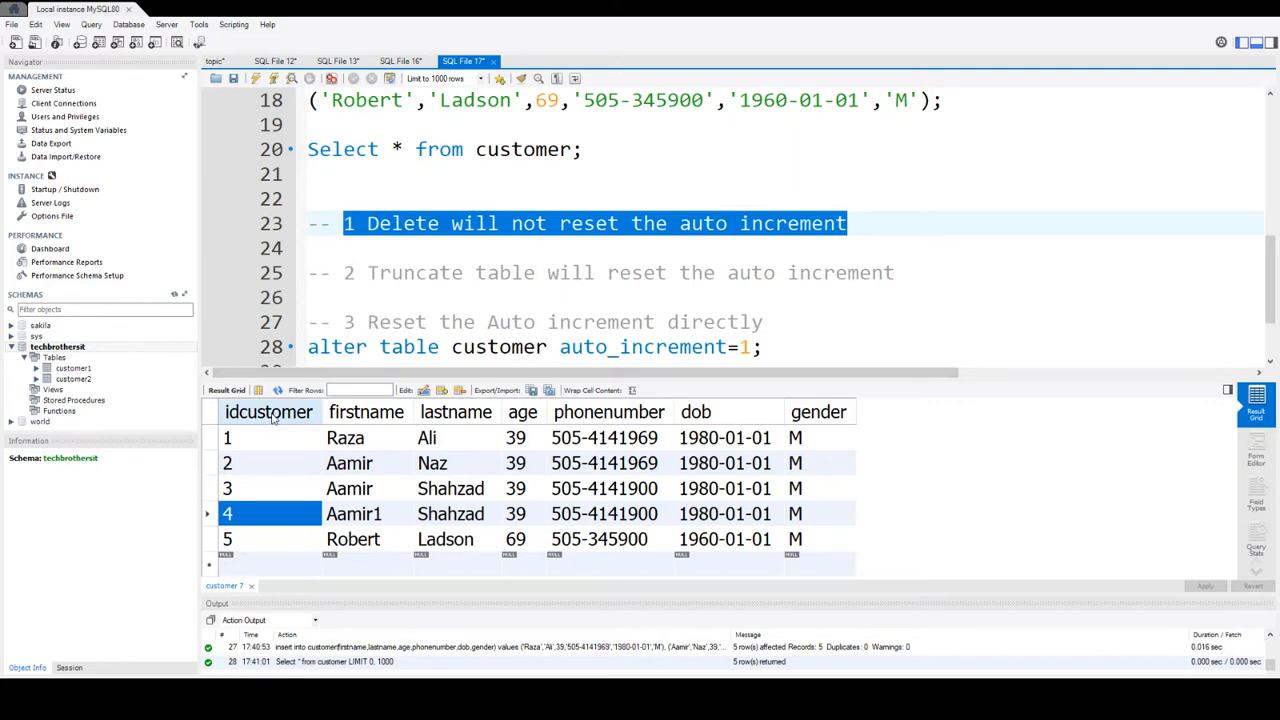
left_click(378, 248)
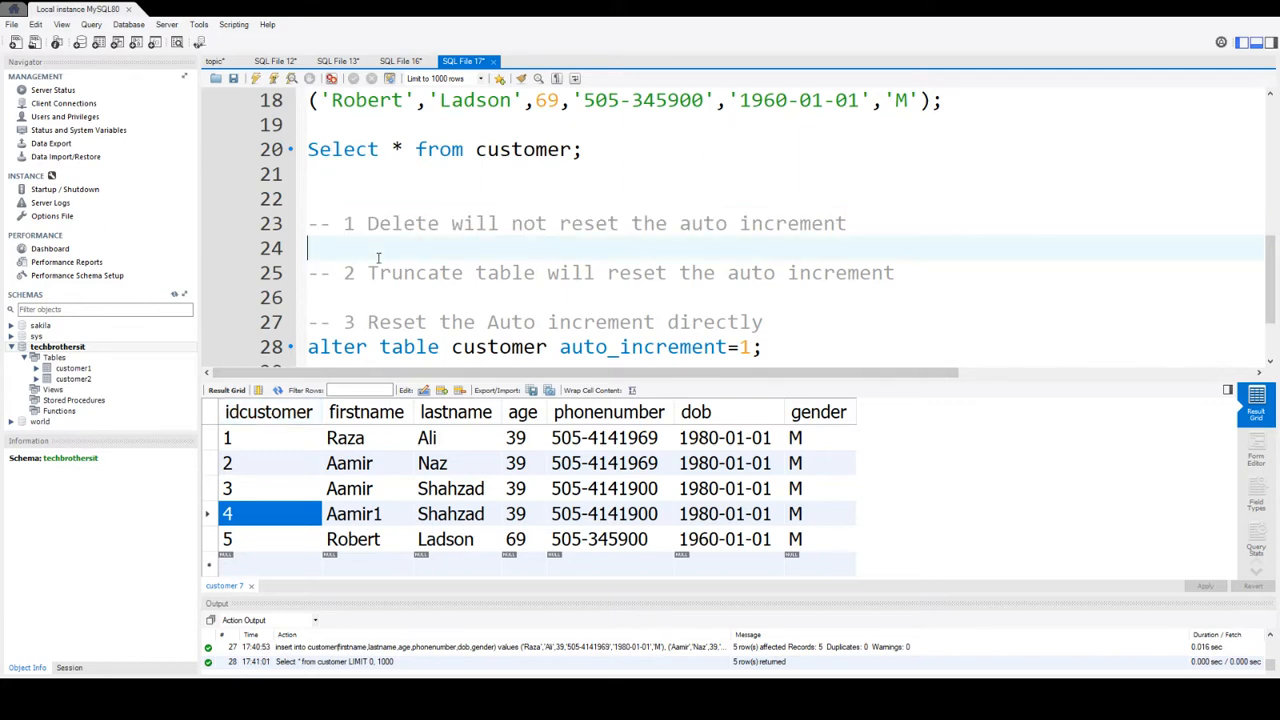
type("D")
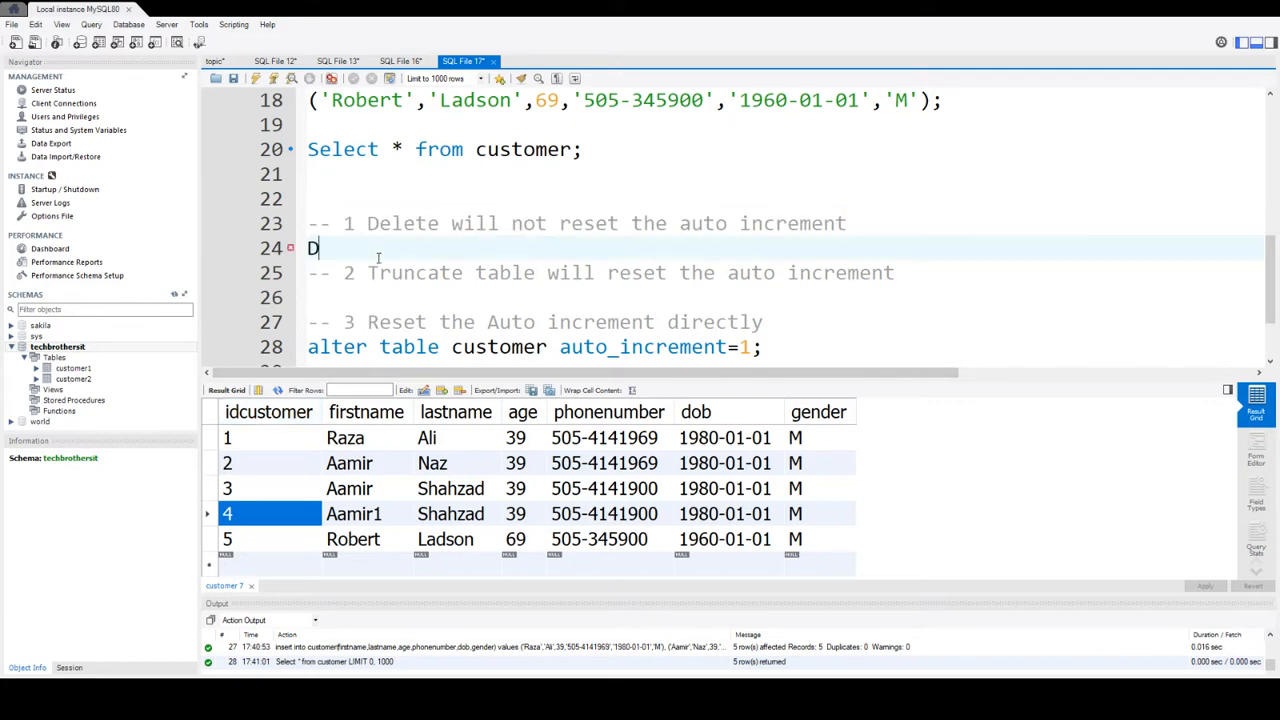
type("elete from custome")
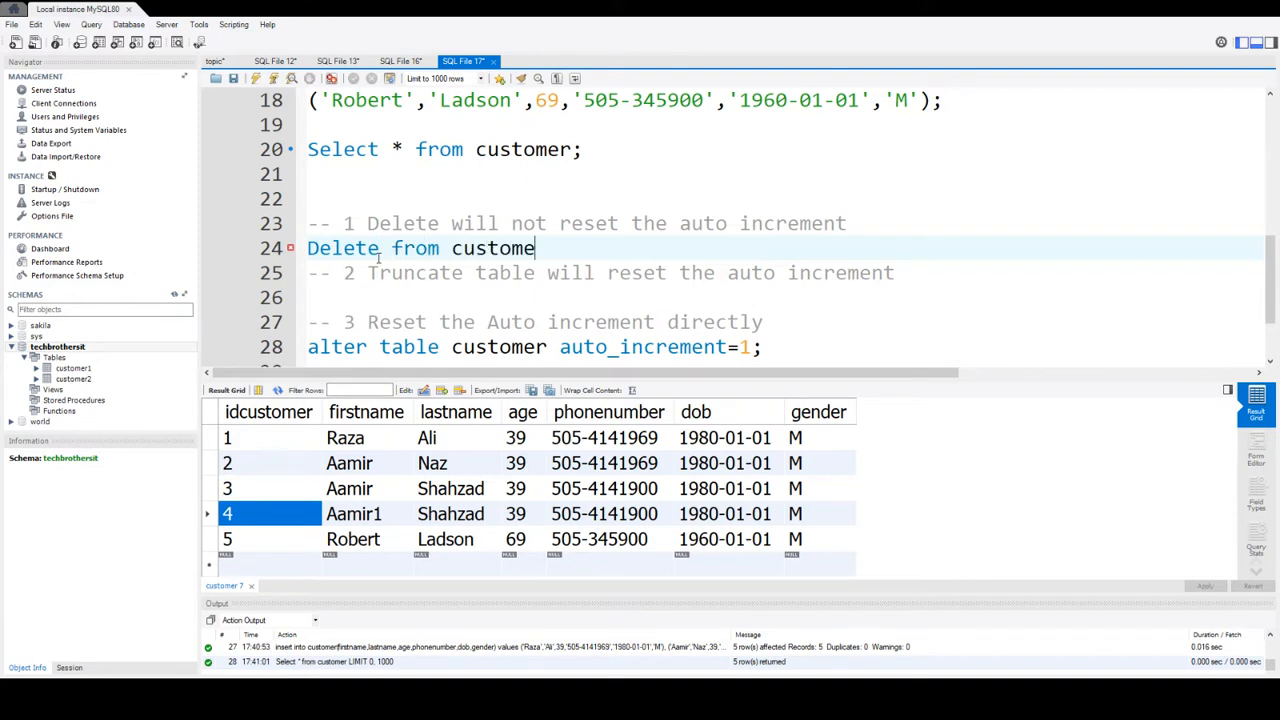
type("r;")
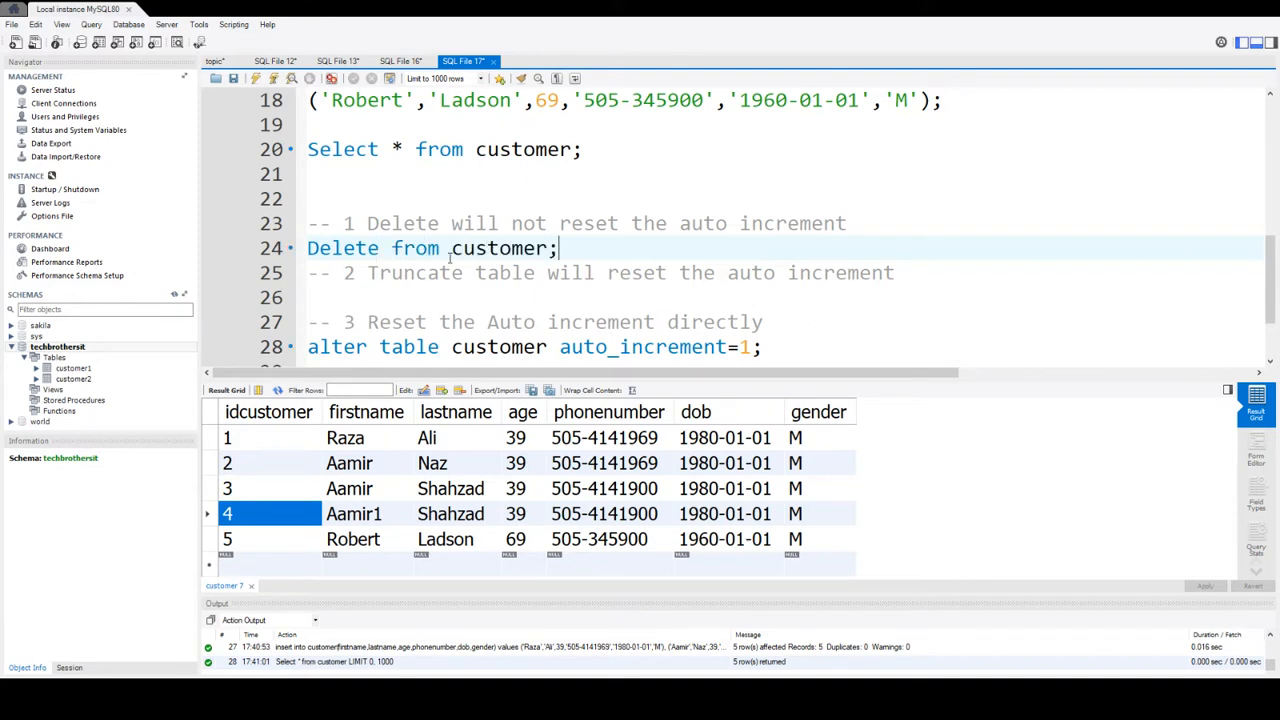
triple_click(430, 248)
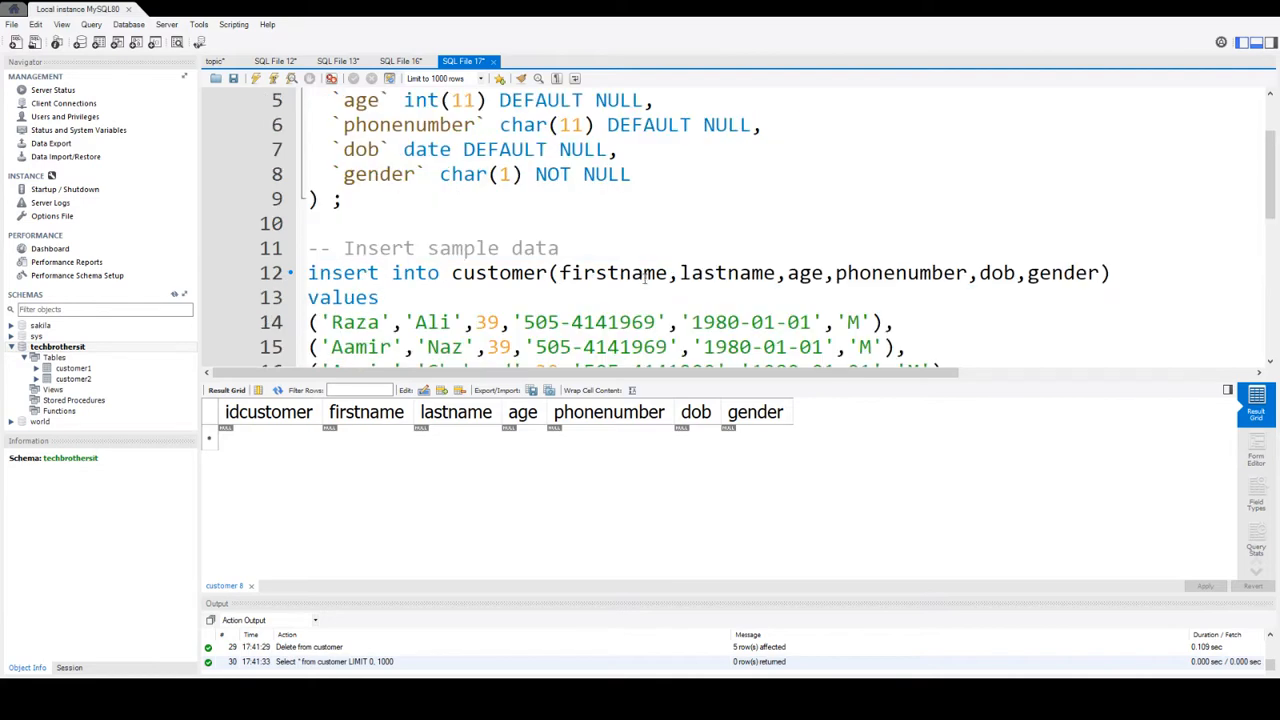
Rerun the INSERT and listing, showing ids continuing at 6 through 10
scroll("down", 3)
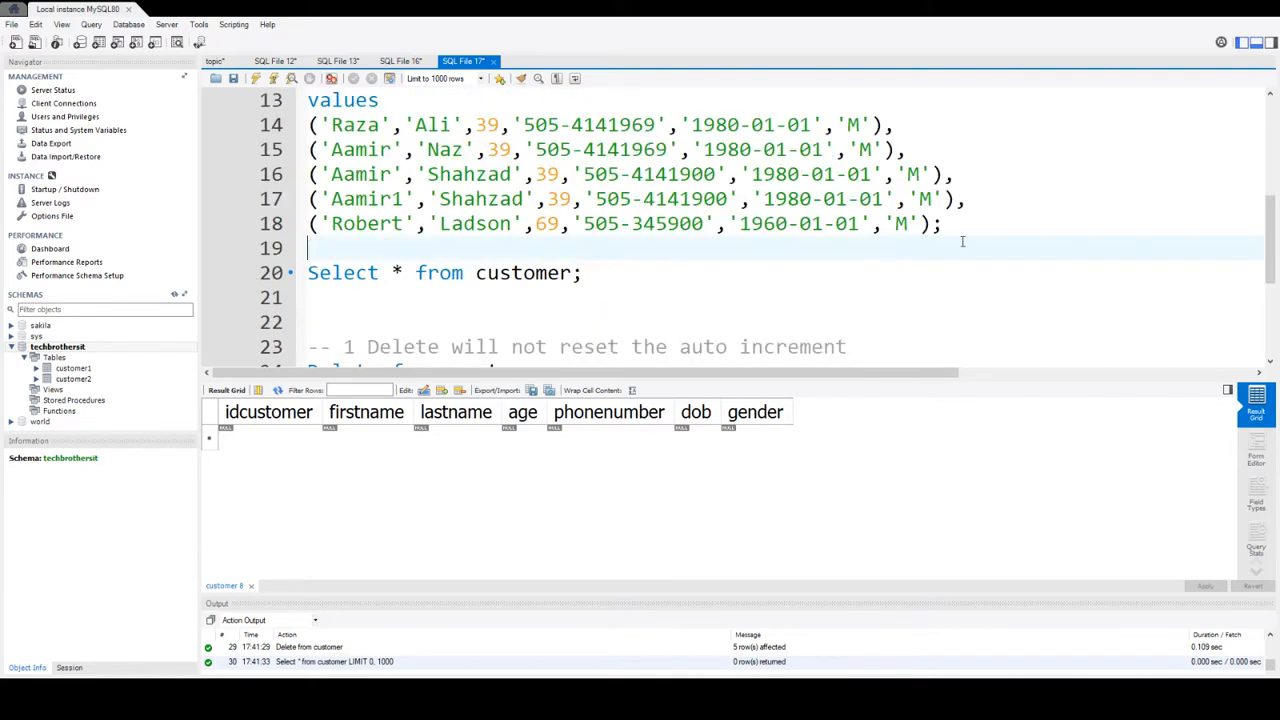
left_click_drag(308, 100, 940, 224)
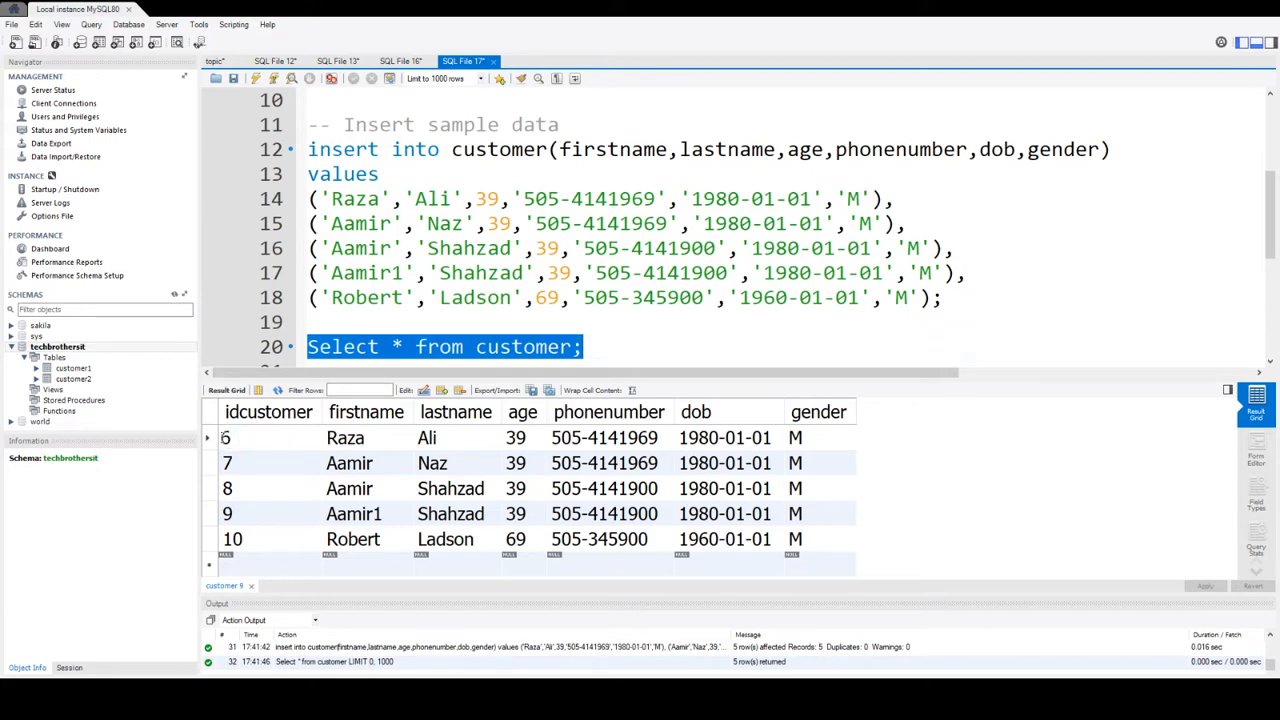
mouse_move(532, 442)
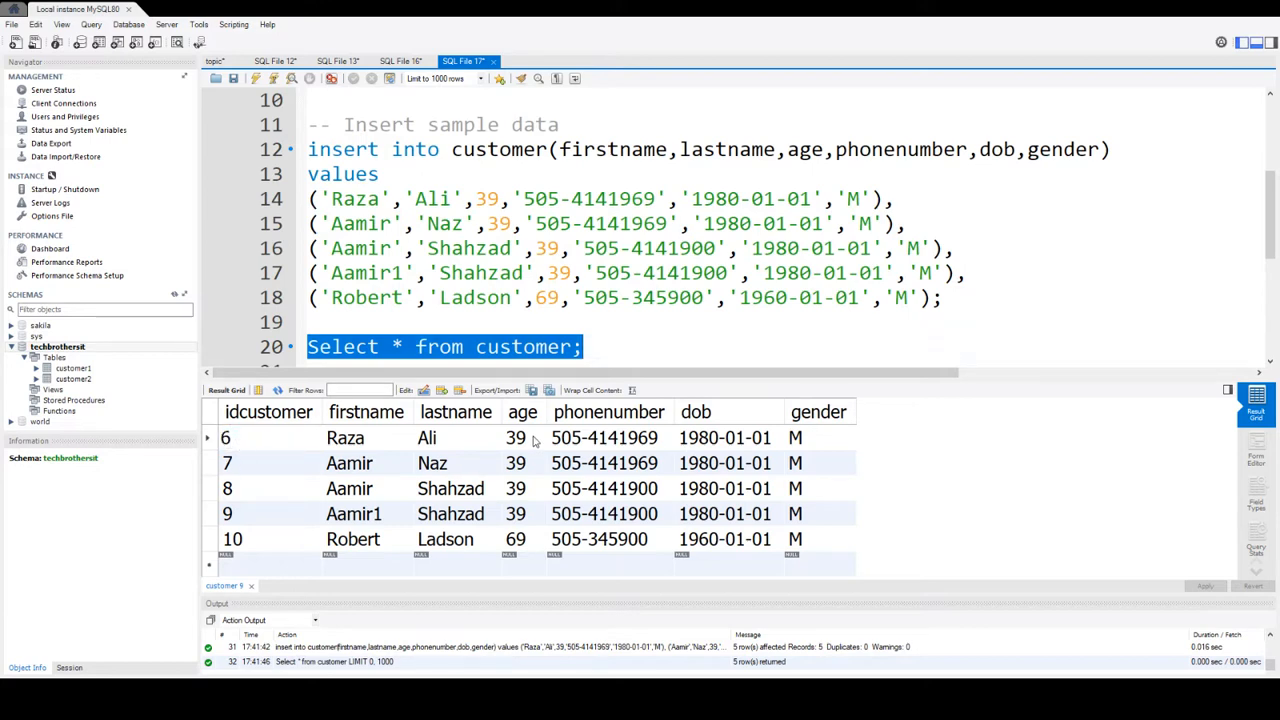
left_click(516, 296)
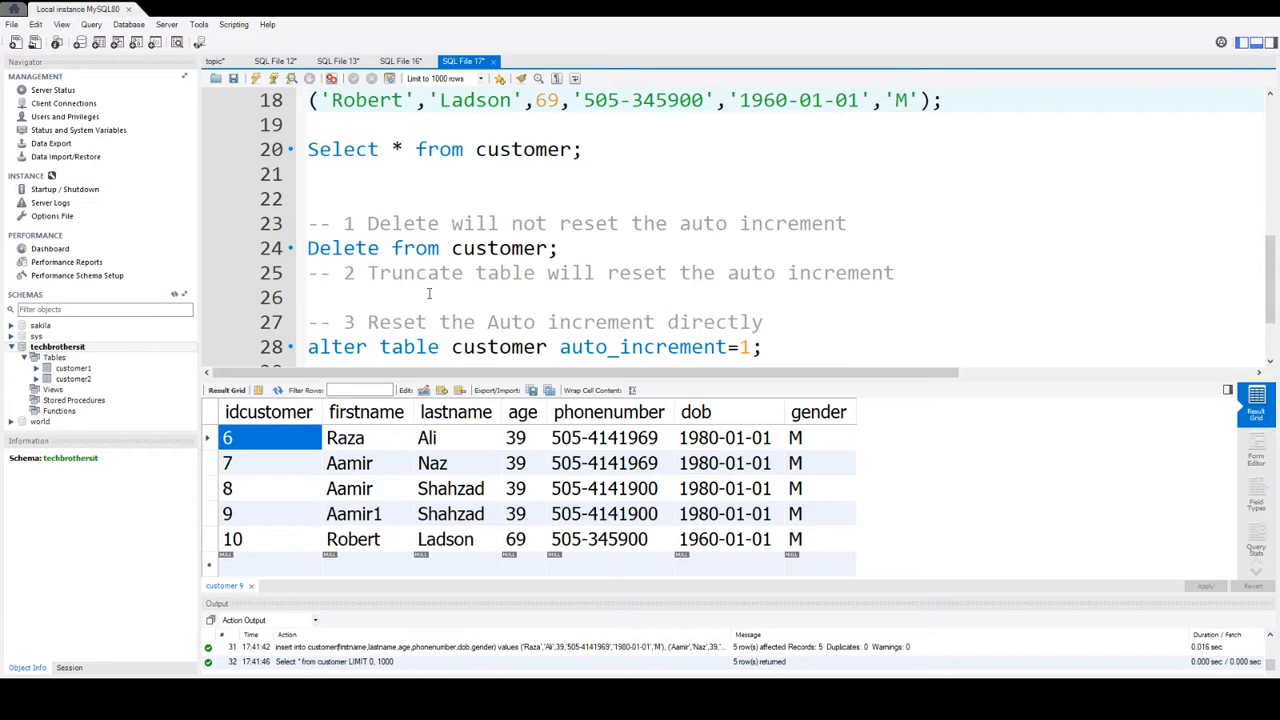
Write 'Truncate table customer;' under the truncate comment and execute it
left_click(362, 296)
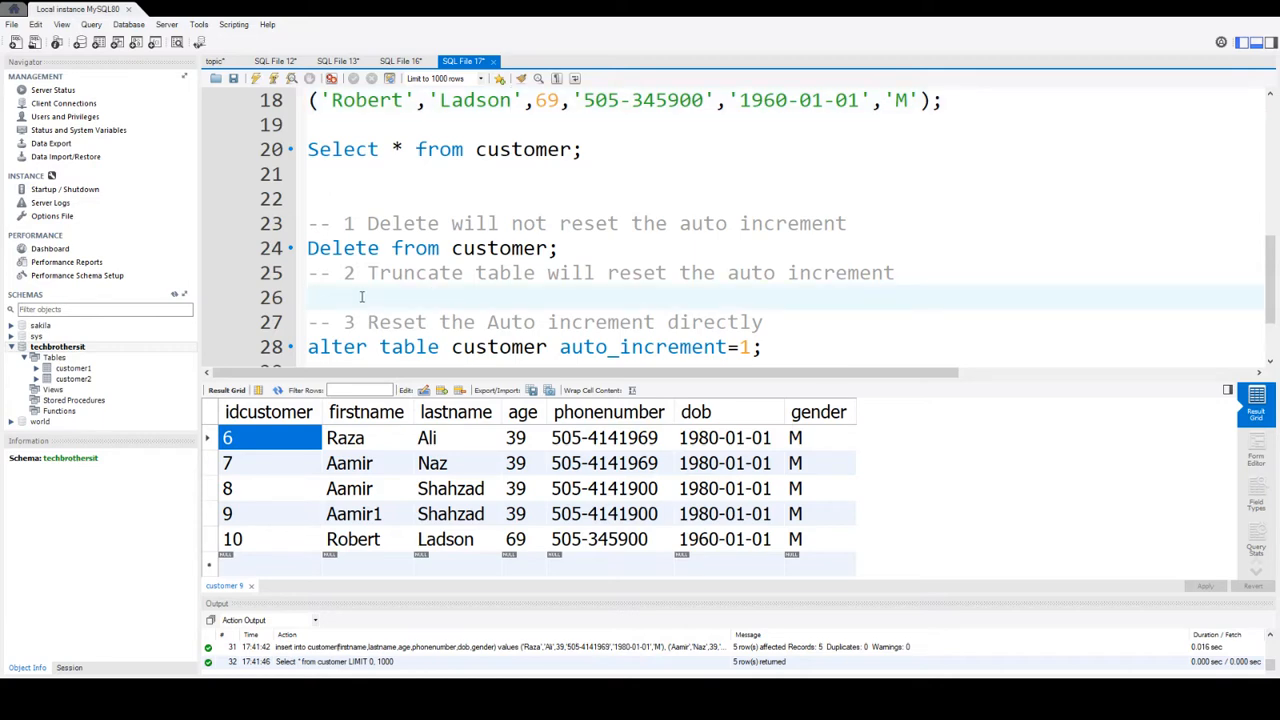
type("Trunct")
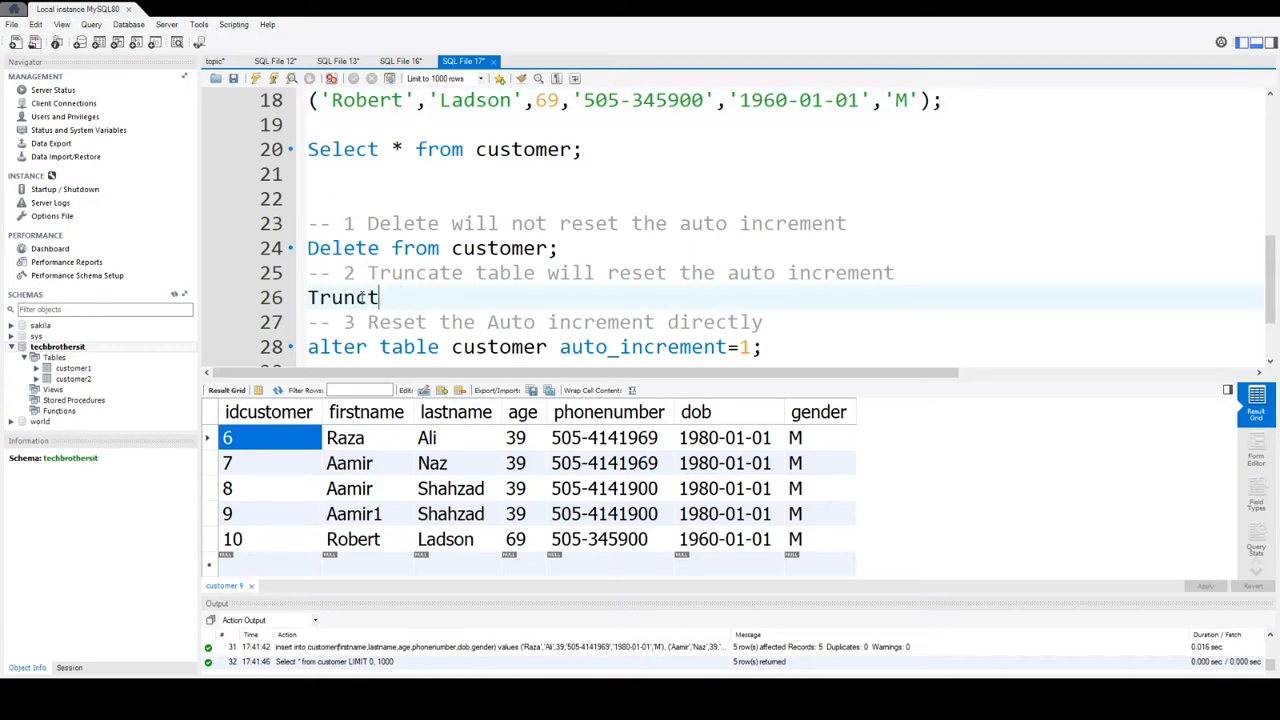
type("ate table custome")
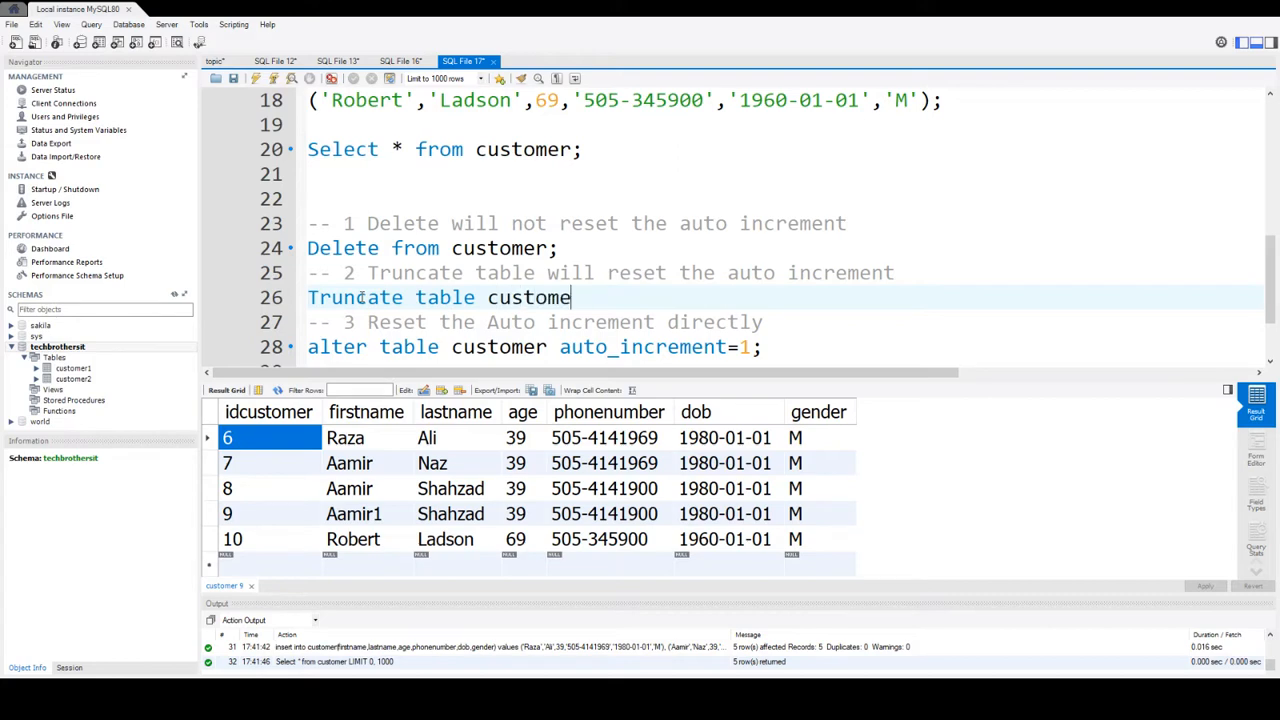
type("r;")
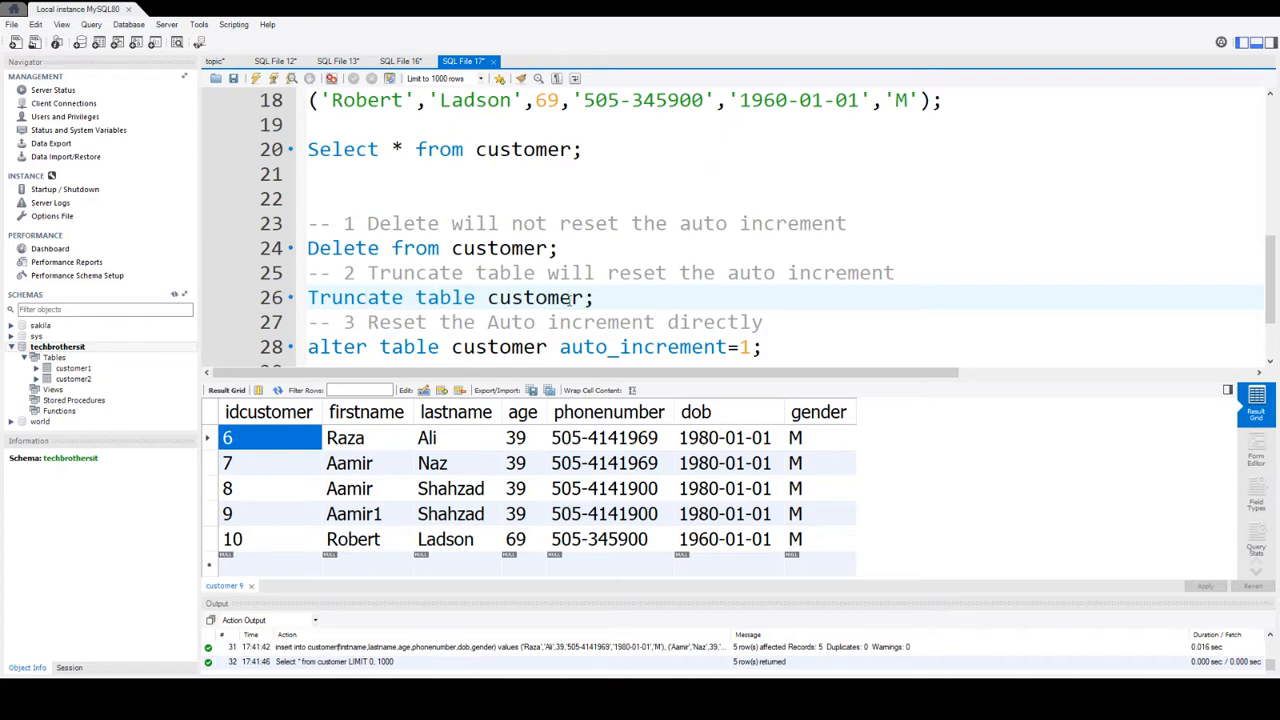
left_click(548, 296)
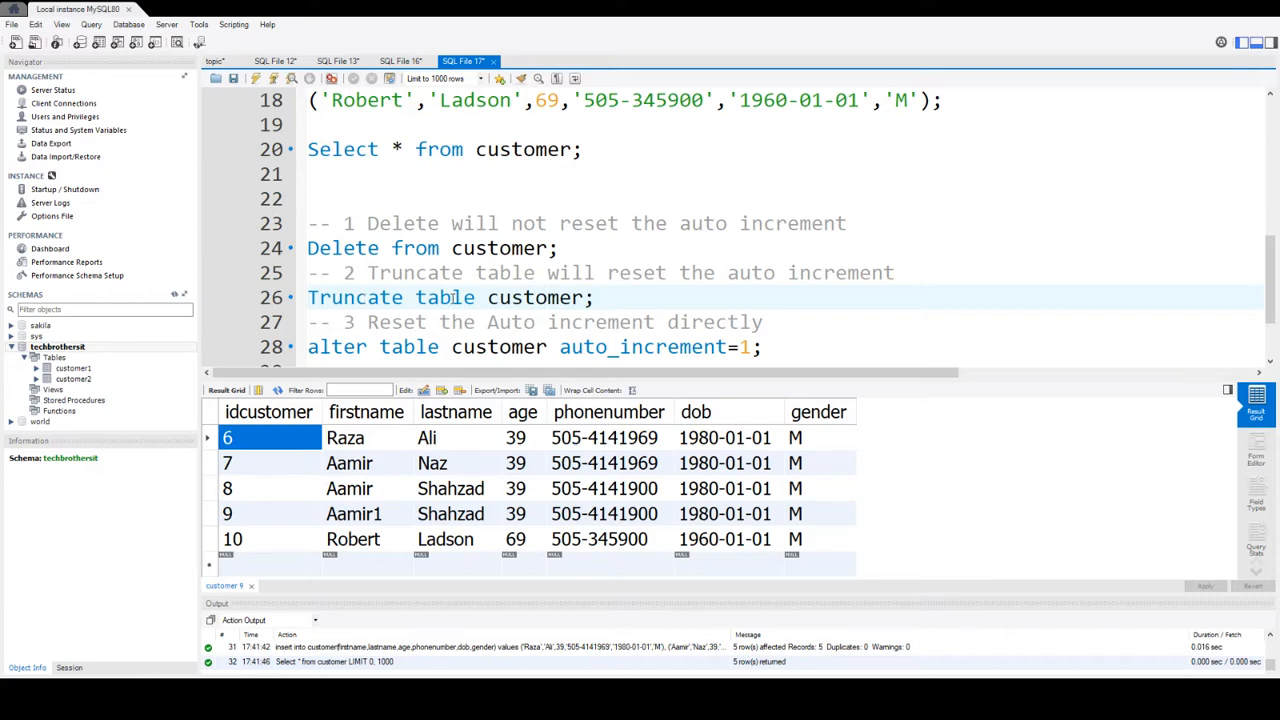
left_click(452, 296)
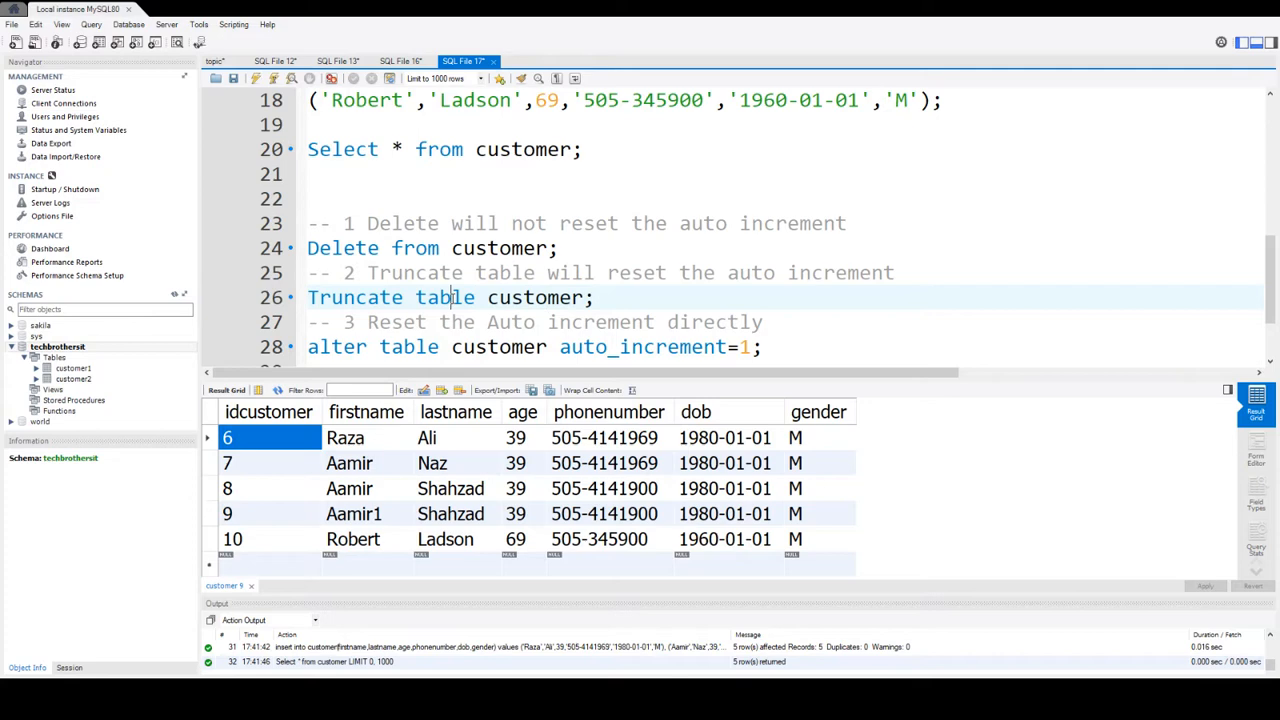
triple_click(448, 296)
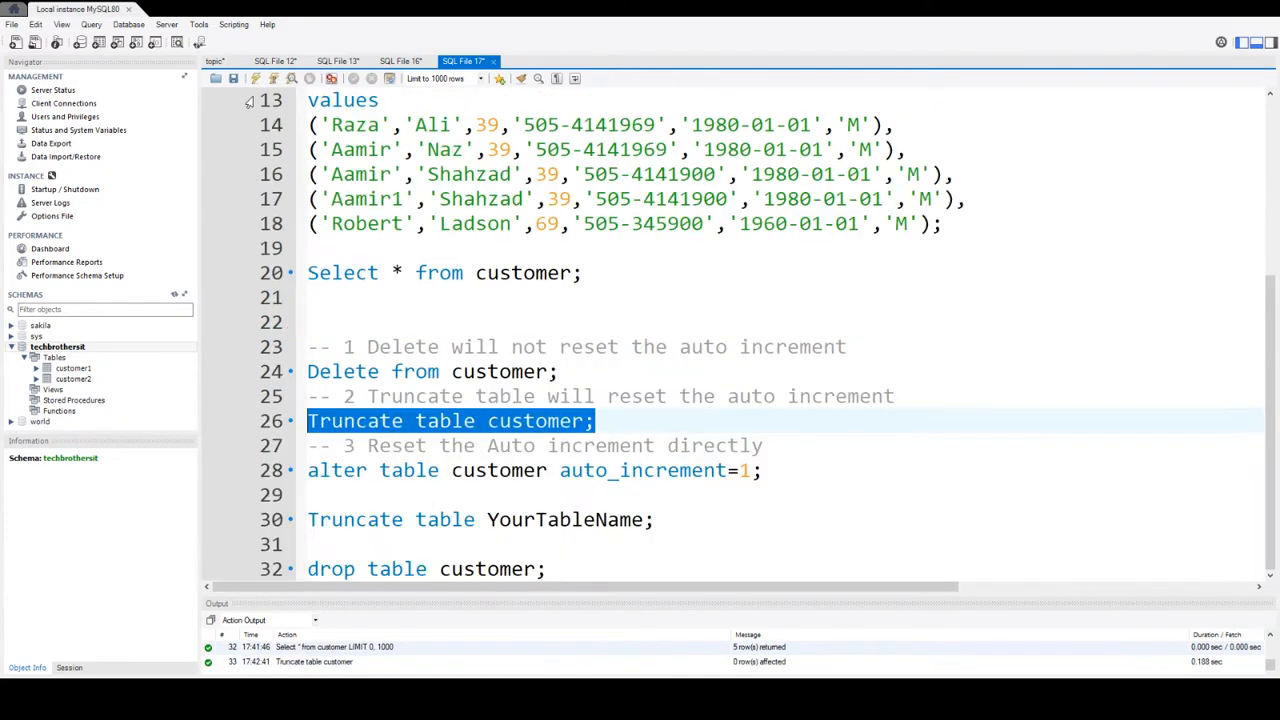
Rerun the INSERT and customer listing, showing ids restarting at 1 through 5
scroll("up", 3)
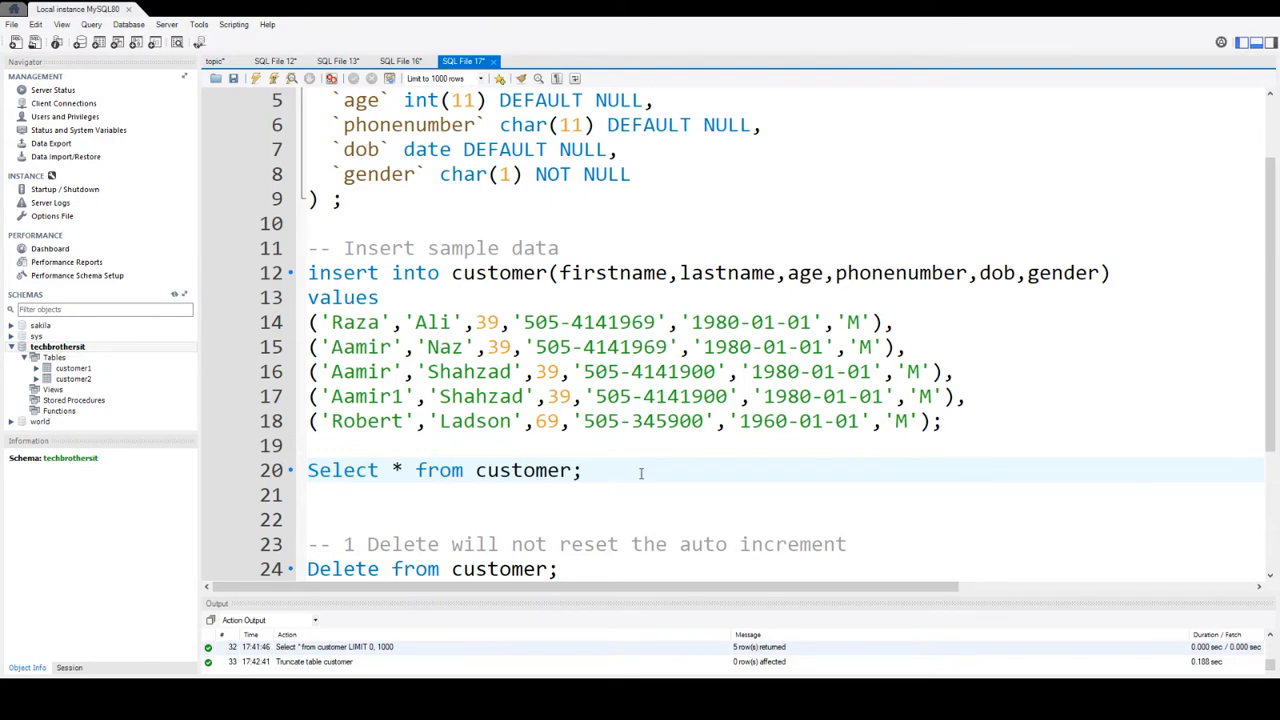
triple_click(444, 470)
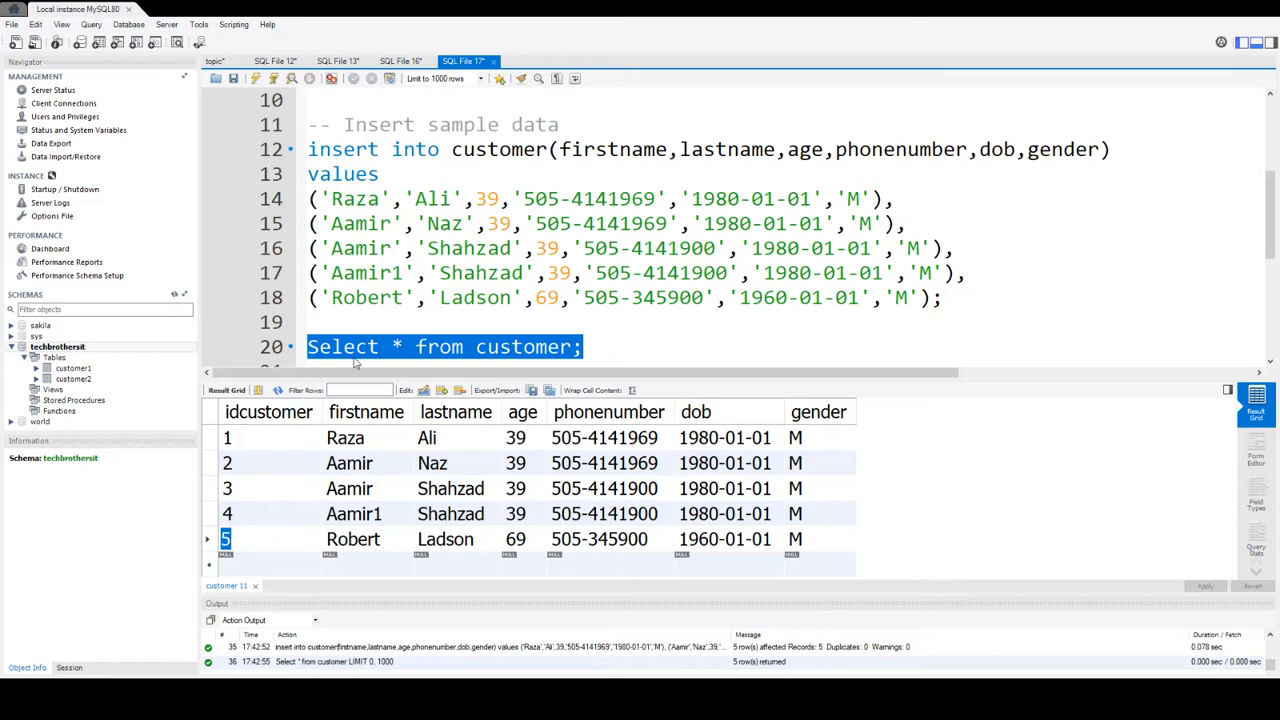
scroll("down", 3)
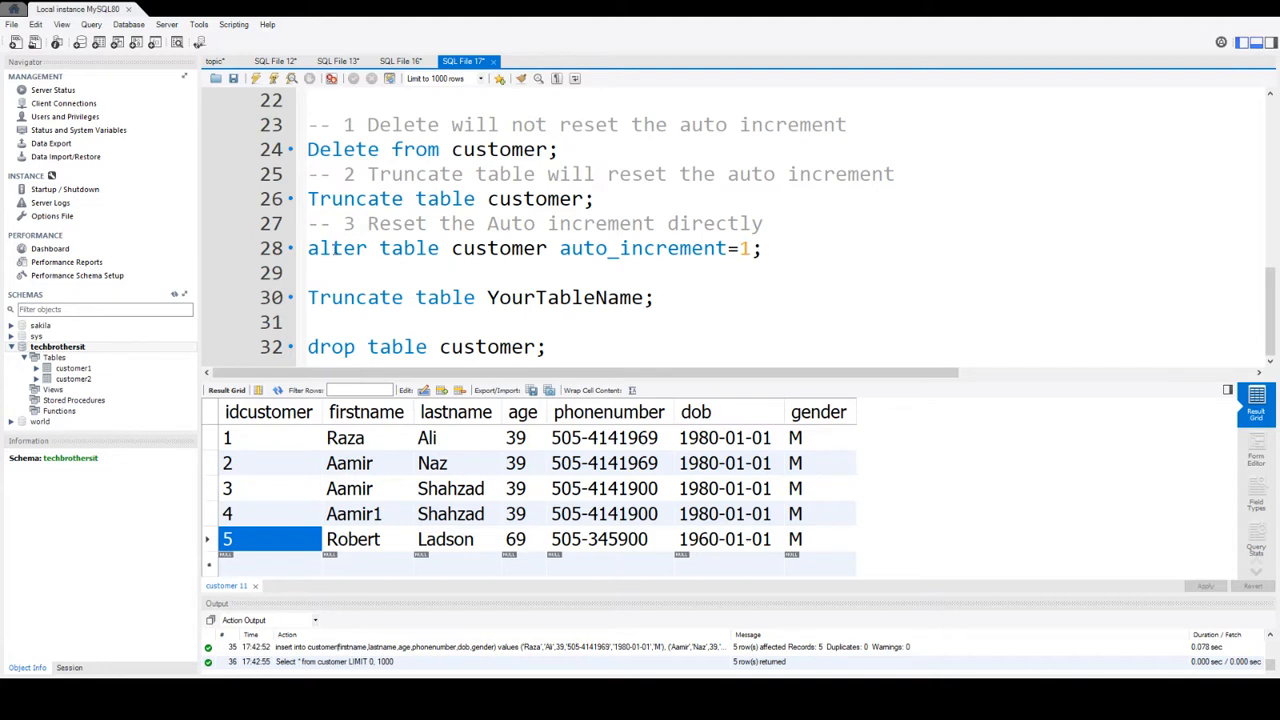
Change the ALTER TABLE customer value to auto_increment=100 and execute it
double_click(498, 248)
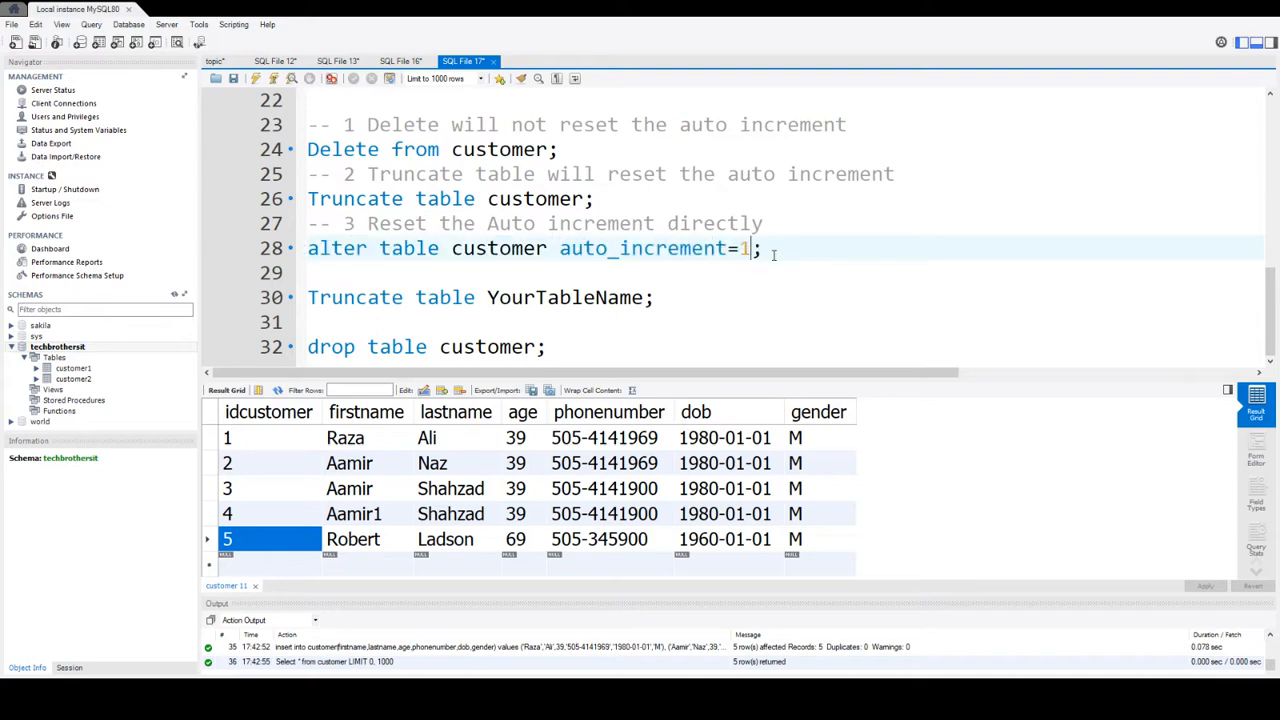
type("00")
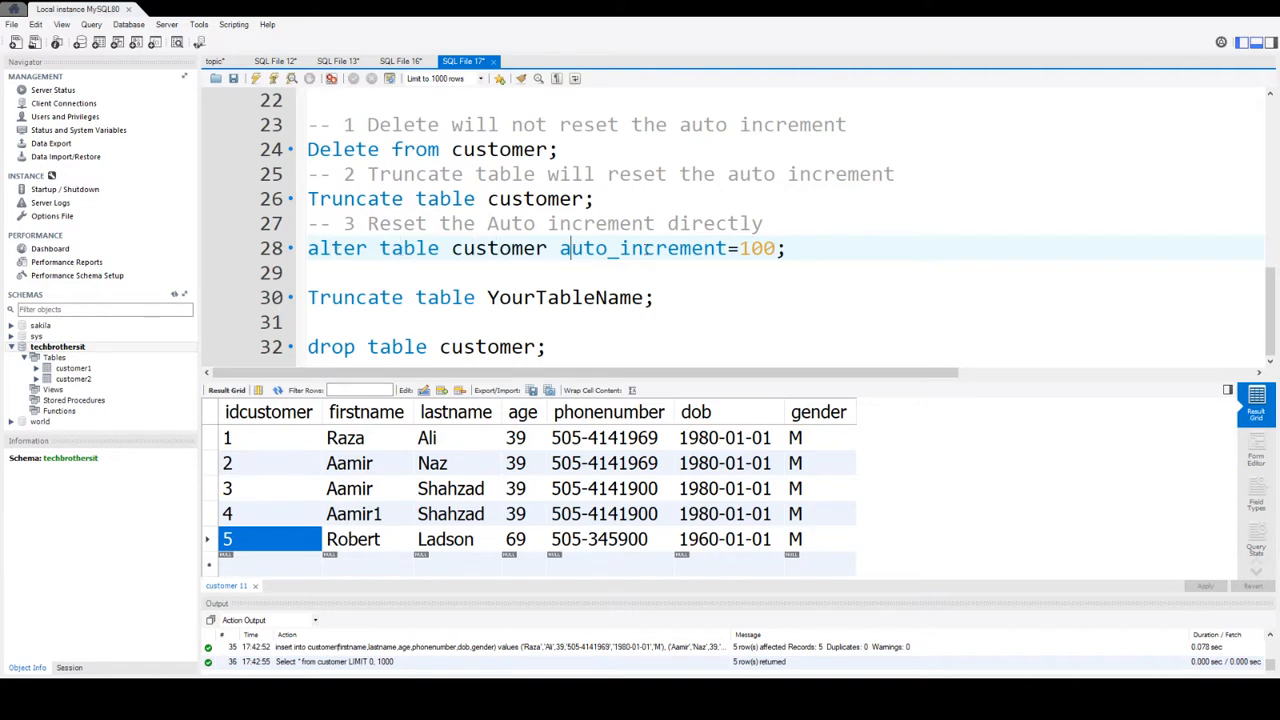
mouse_move(272, 446)
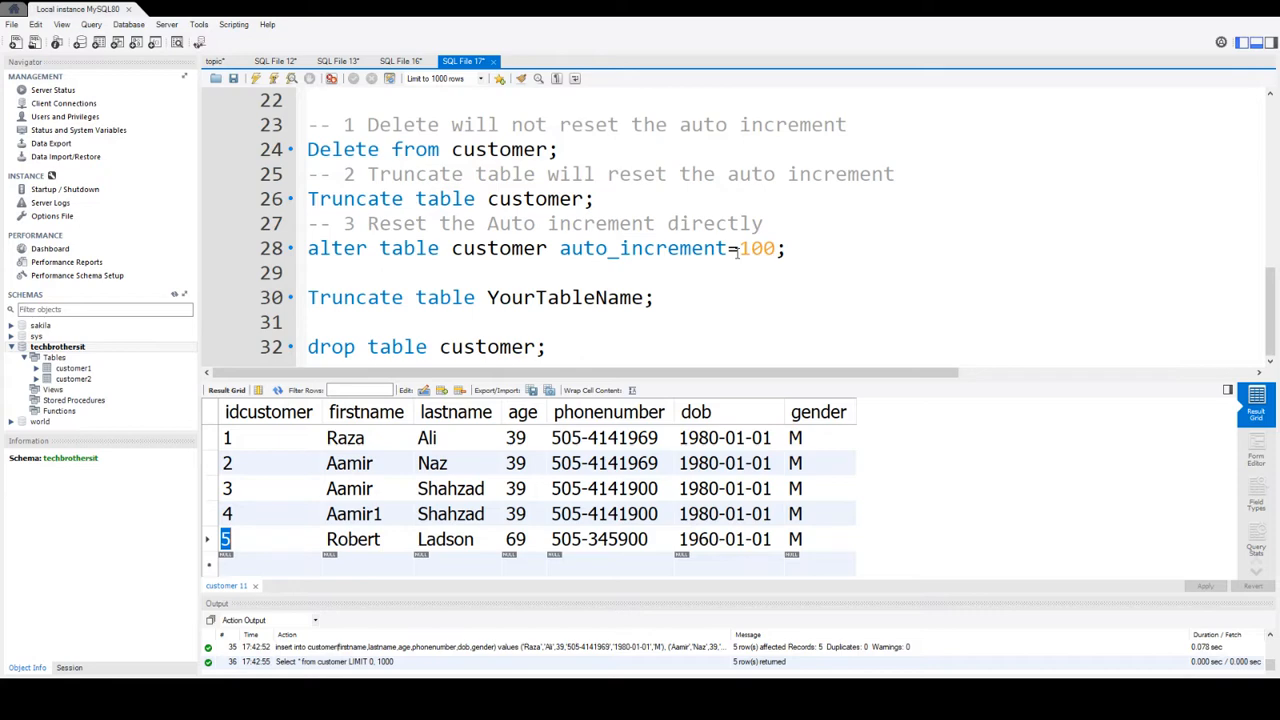
left_click(790, 248)
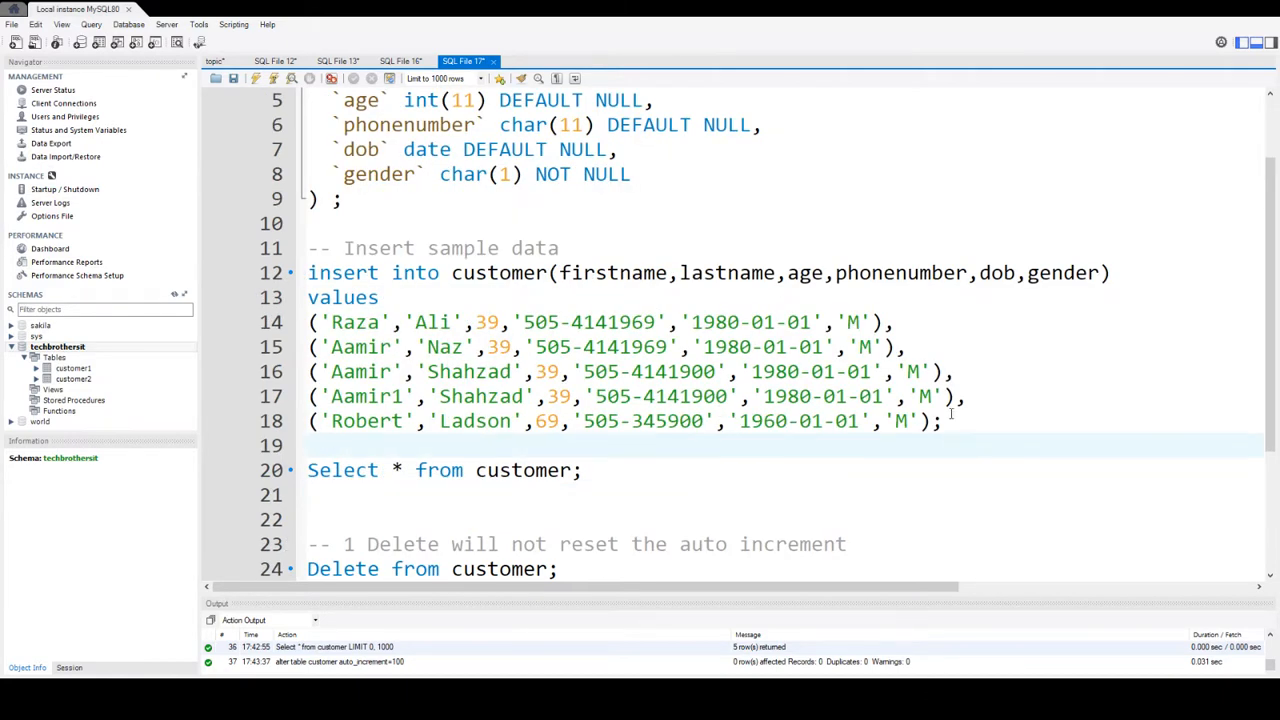
Rerun INSERT and listing so the new customers get ids 100 to 104 after 1 to 5
left_click_drag(308, 272, 940, 420)
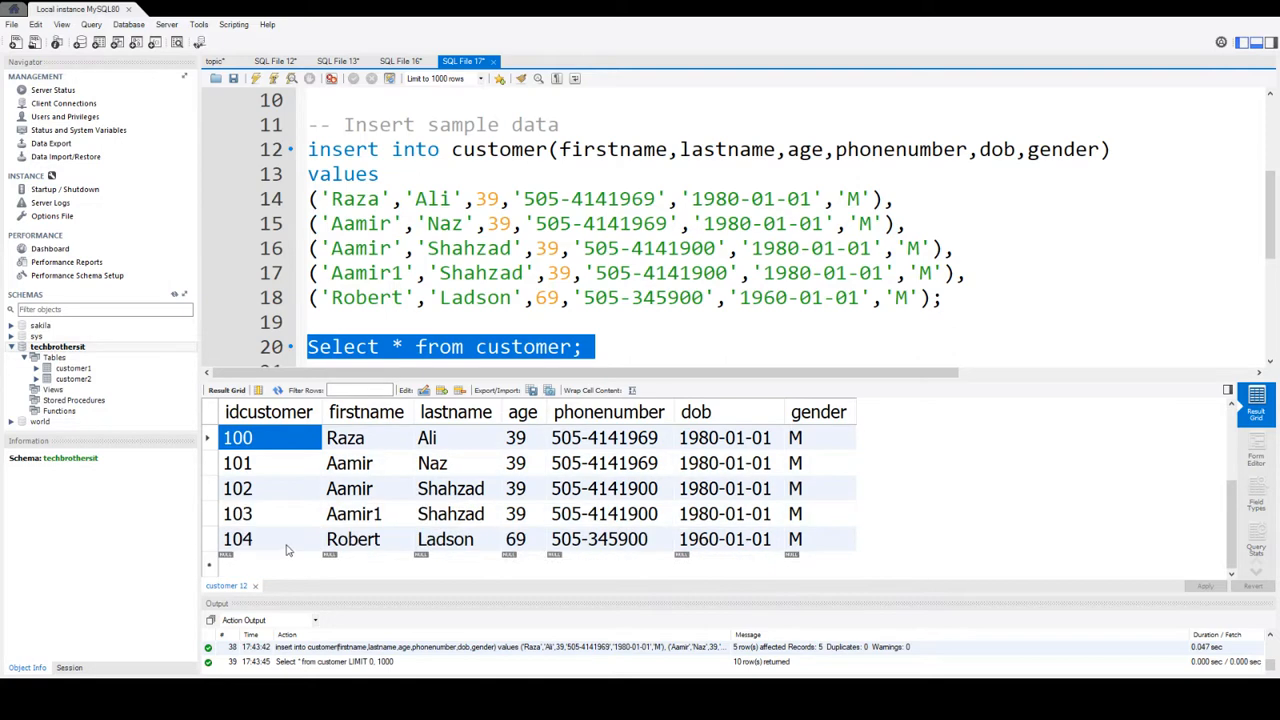
left_click(236, 538)
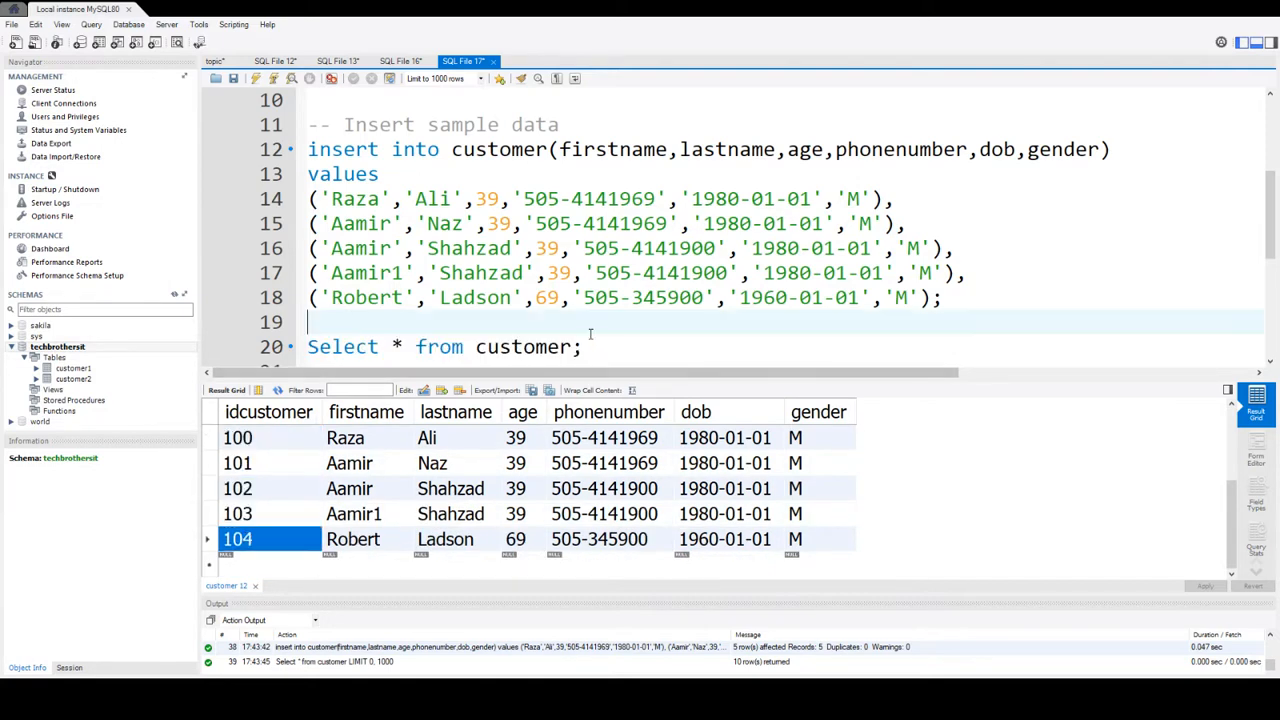
scroll("down", 3)
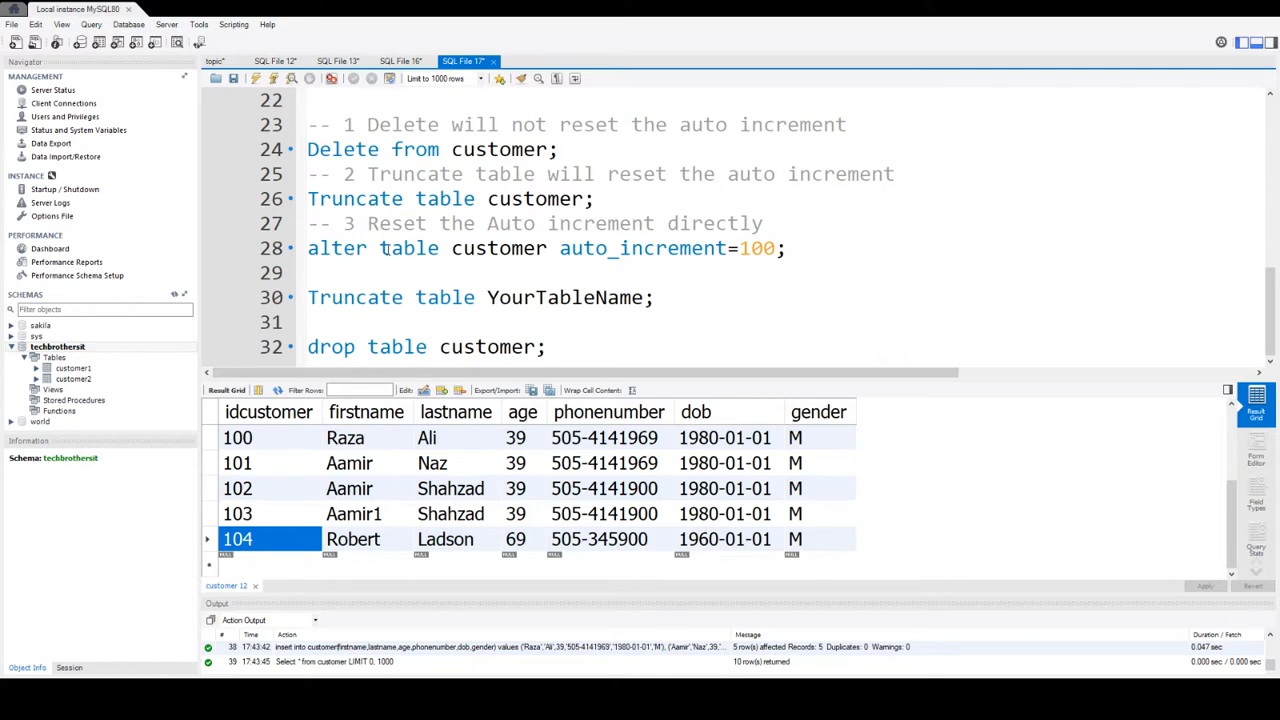
left_click(556, 248)
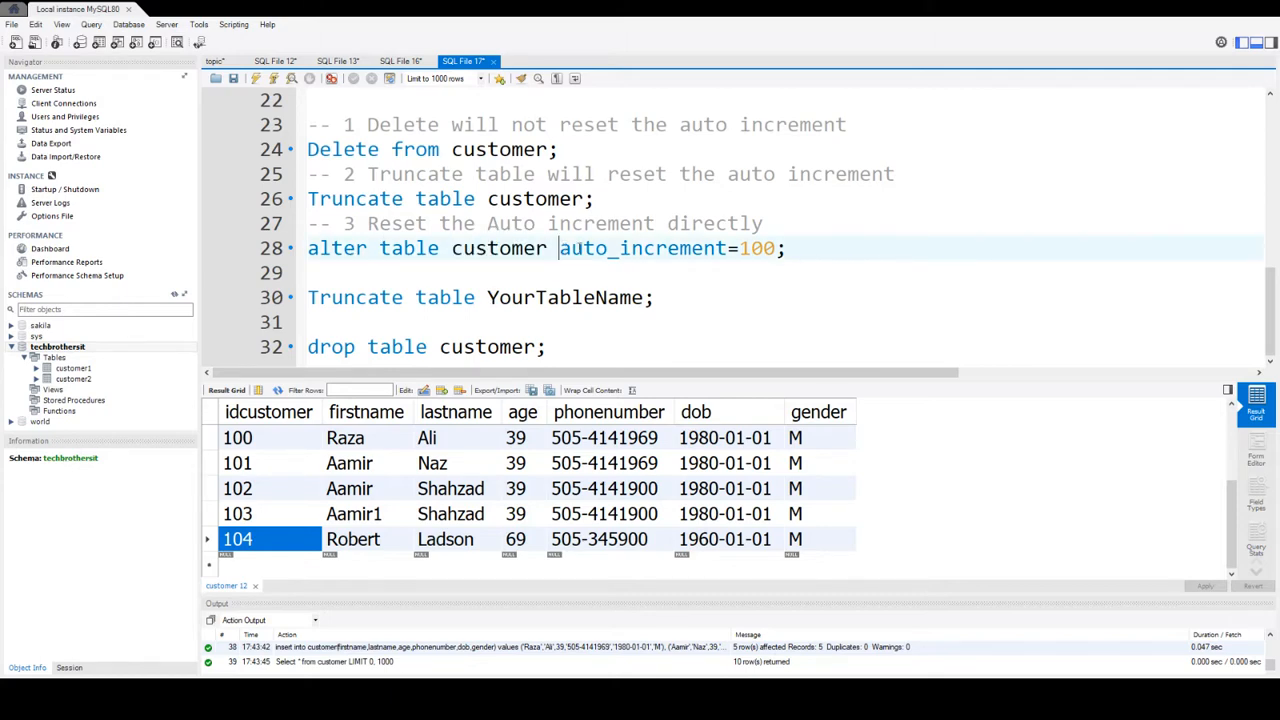
double_click(640, 248)
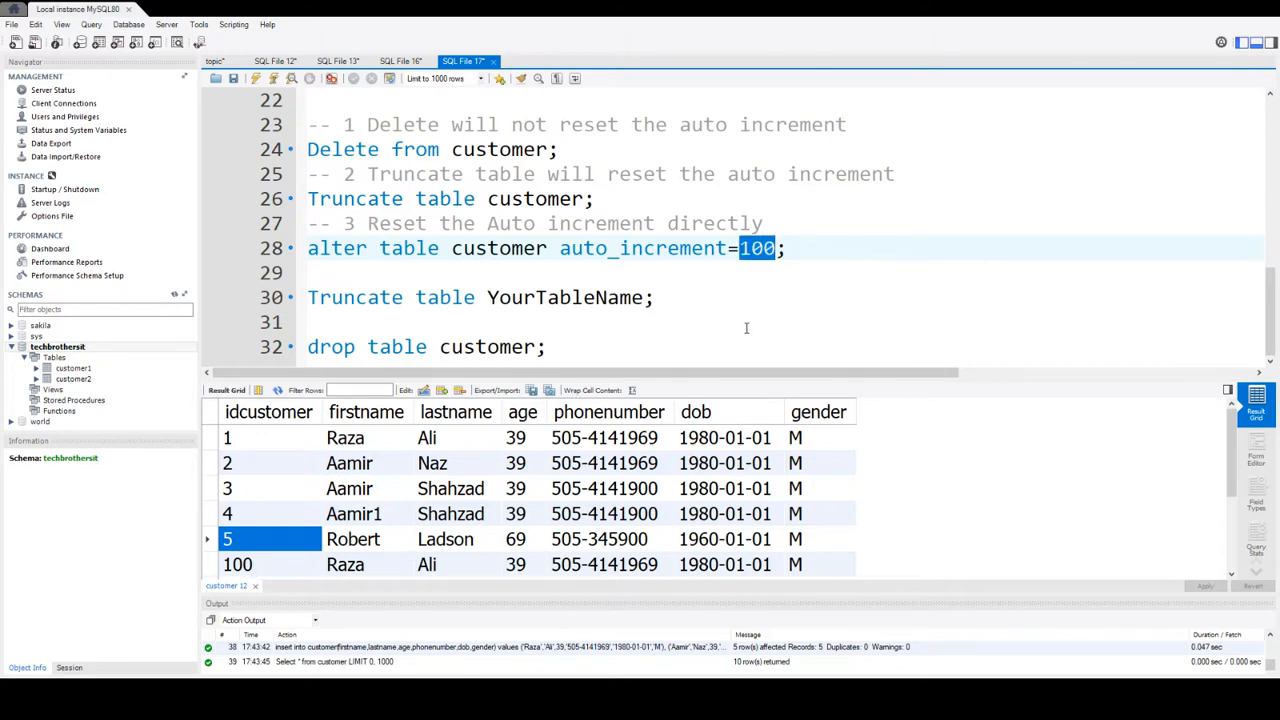
Set the ALTER TABLE auto_increment value back to 1 and execute it
type("2")
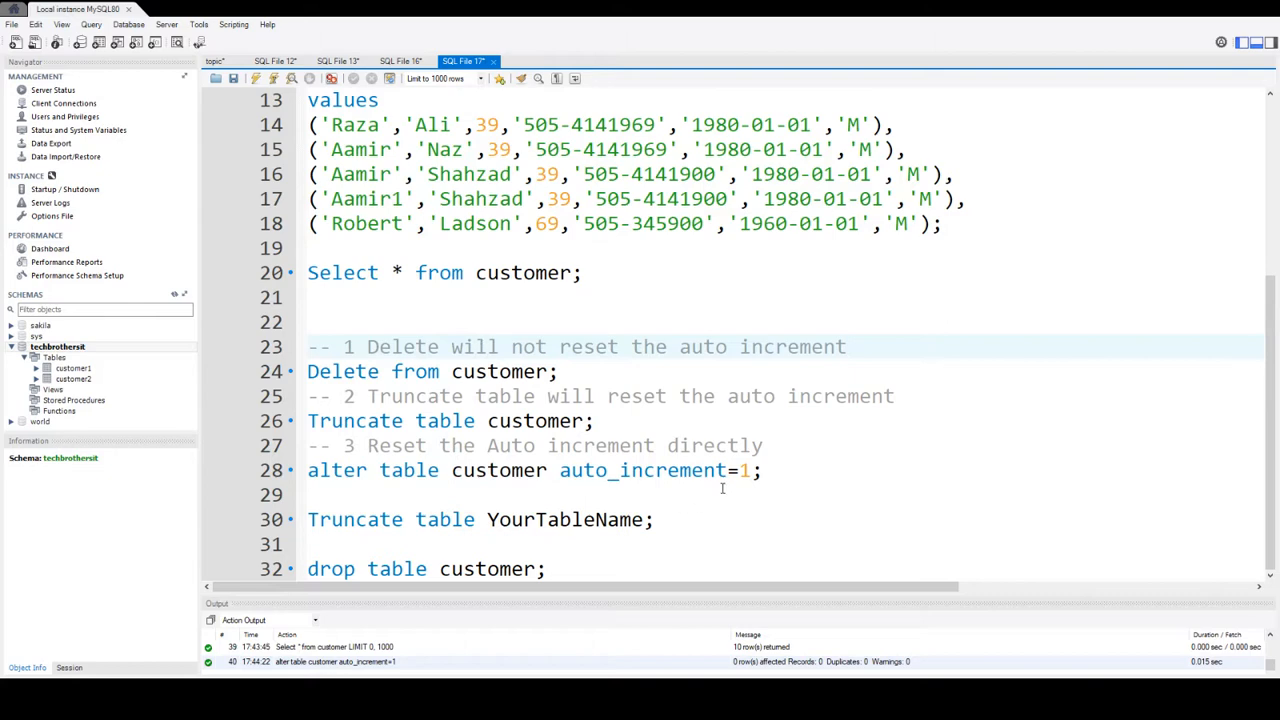
double_click(640, 470)
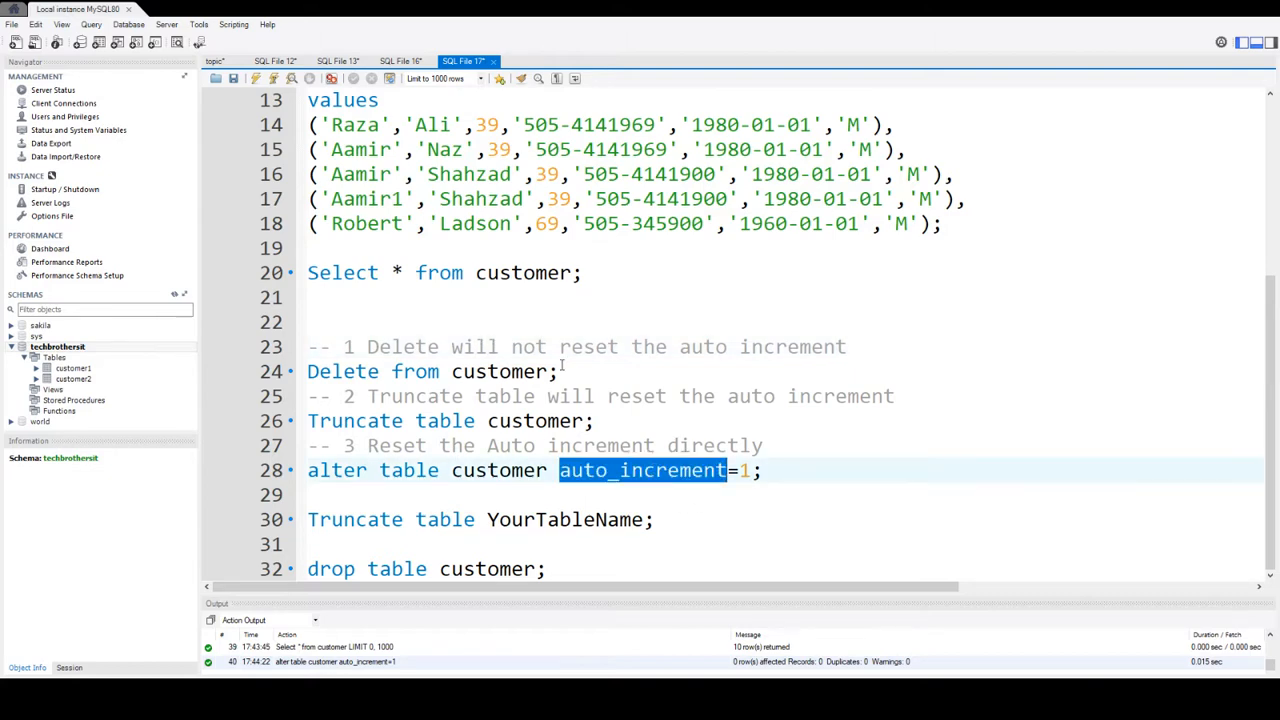
left_click(748, 470)
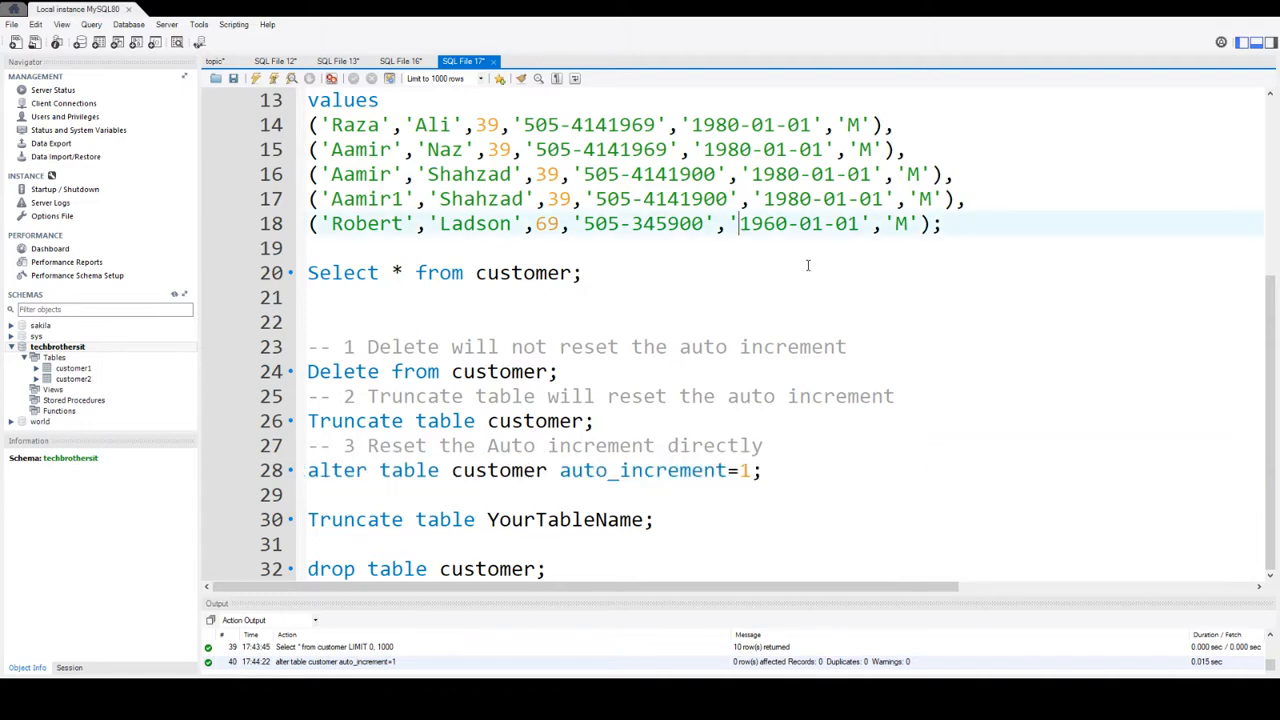
Rerun INSERT and listing, showing the customers still get ids 105 to 109
left_click_drag(308, 100, 940, 224)
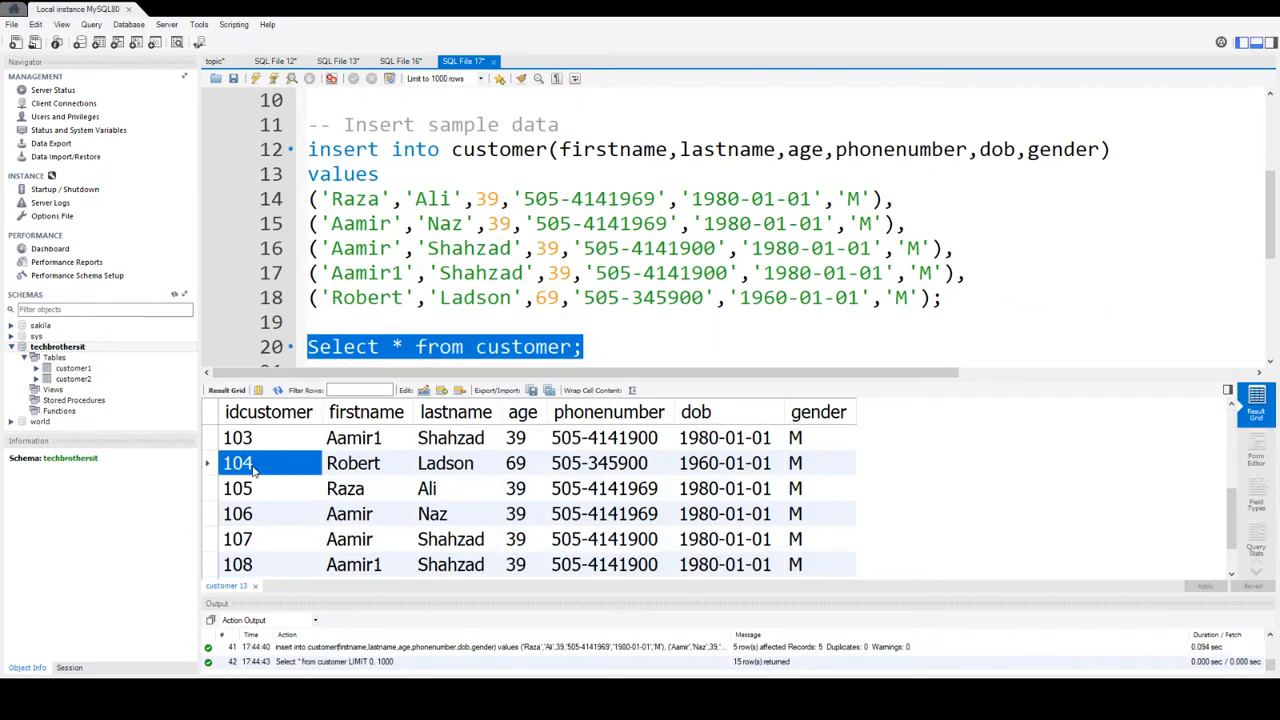
left_click(270, 488)
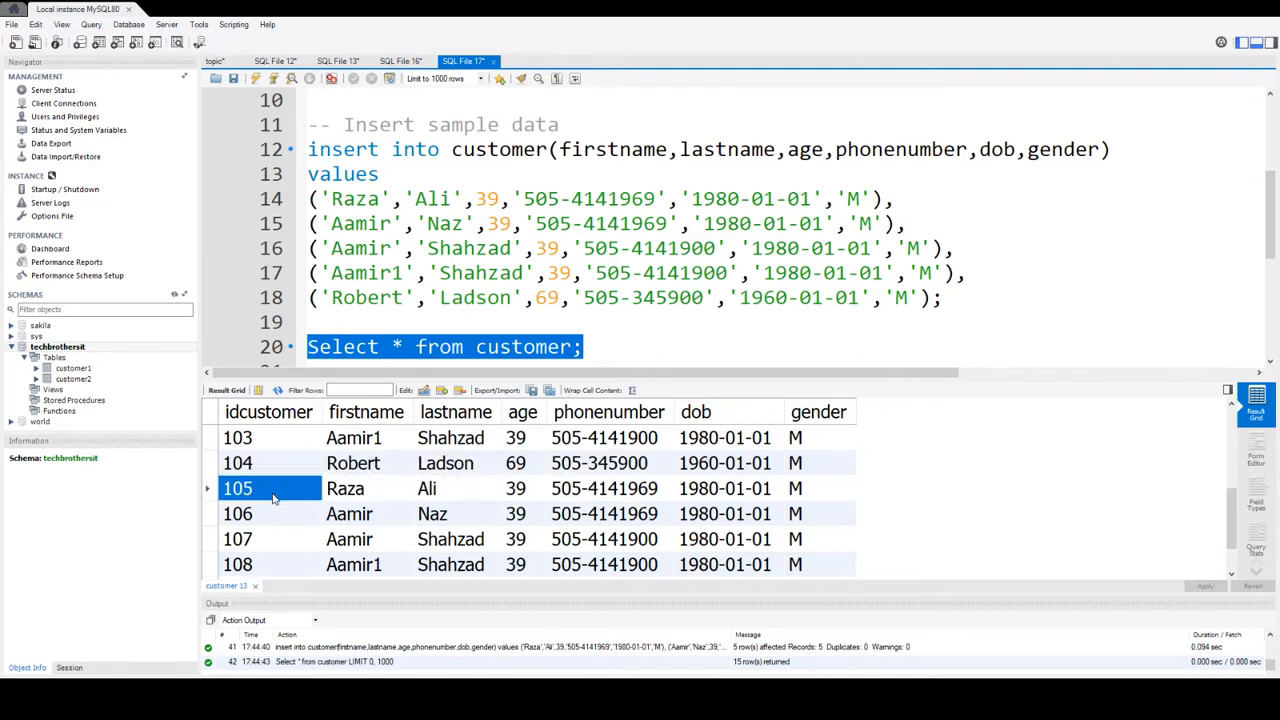
left_click(236, 512)
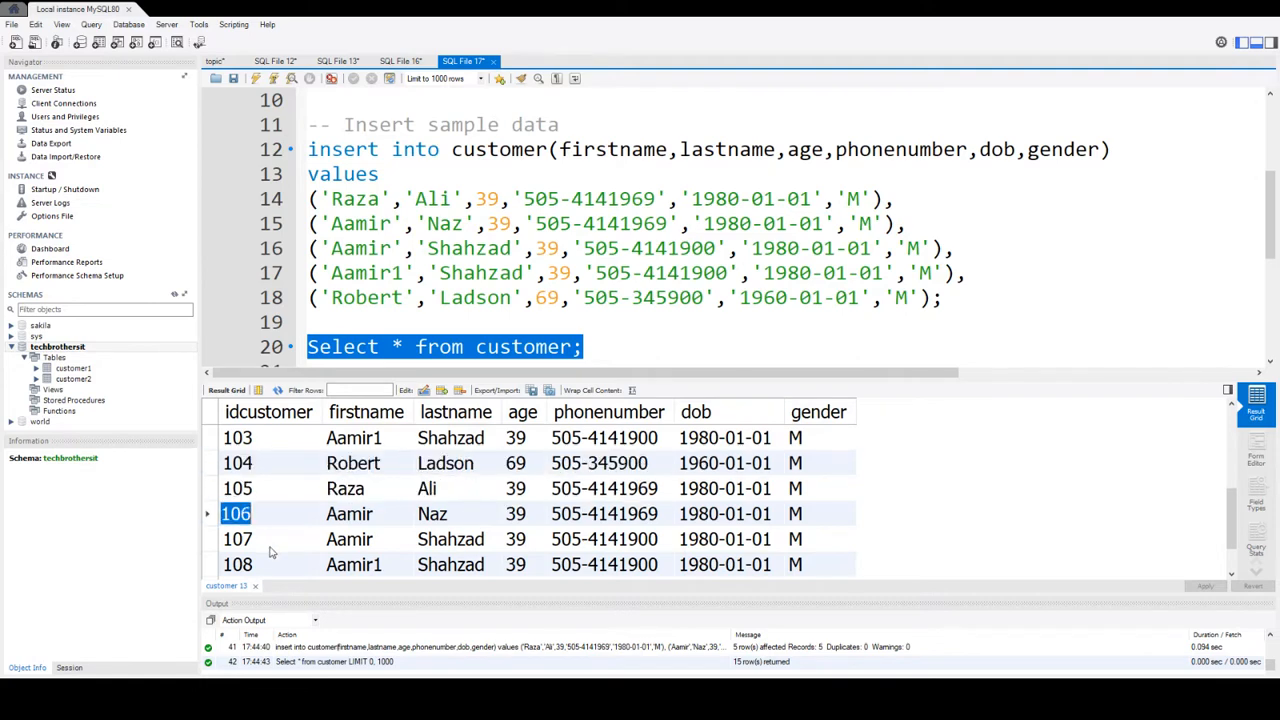
left_click(236, 564)
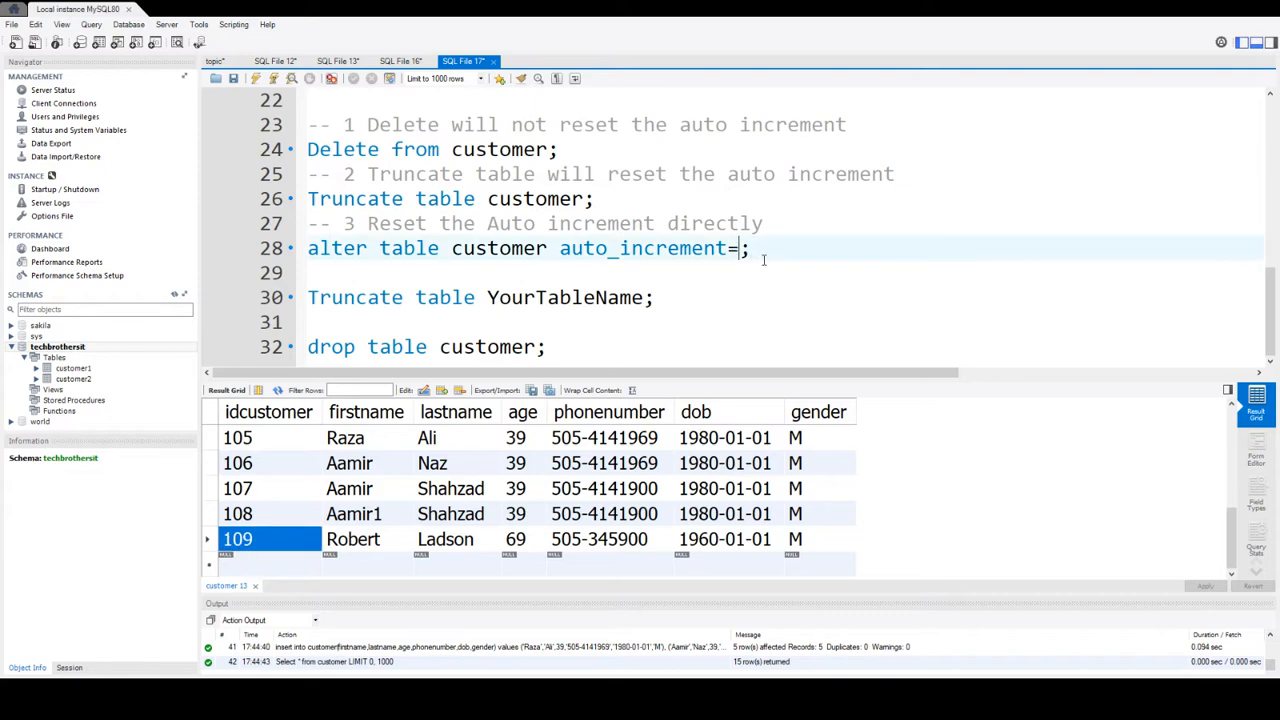
Edit the ALTER TABLE line to auto_increment=1000, noting the listing still ends at id 109
type("1000")
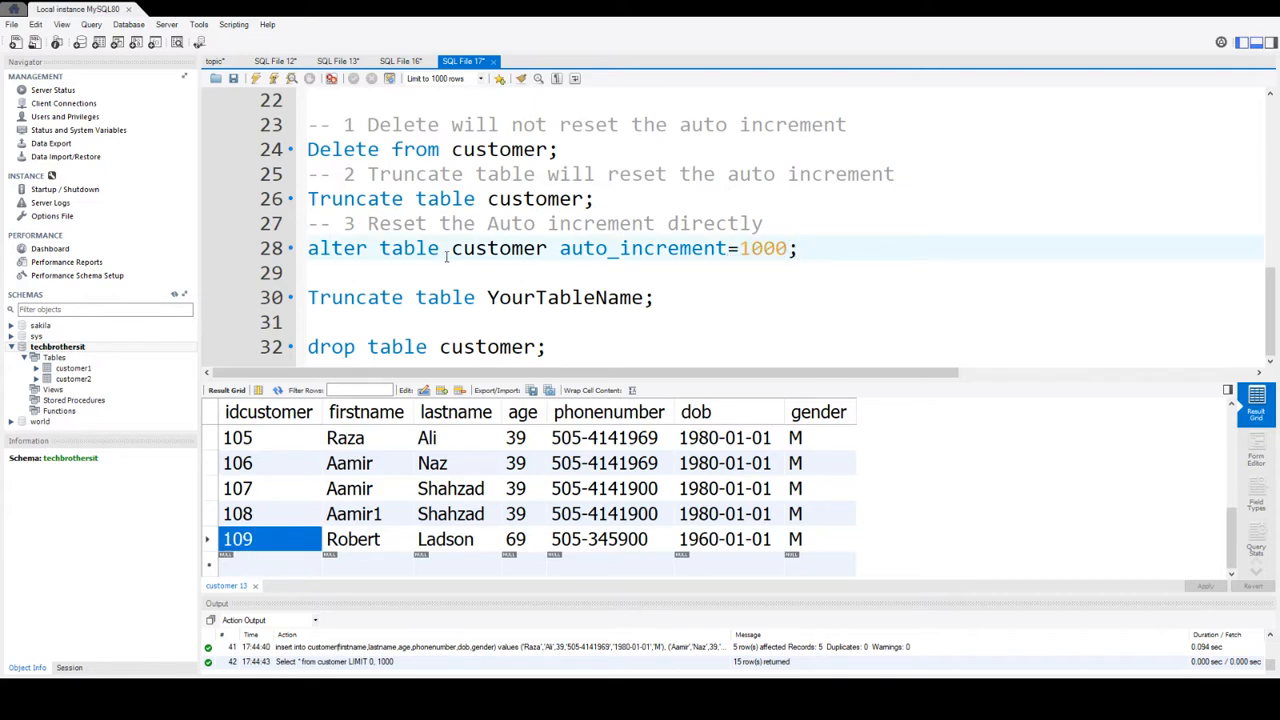
left_click(236, 462)
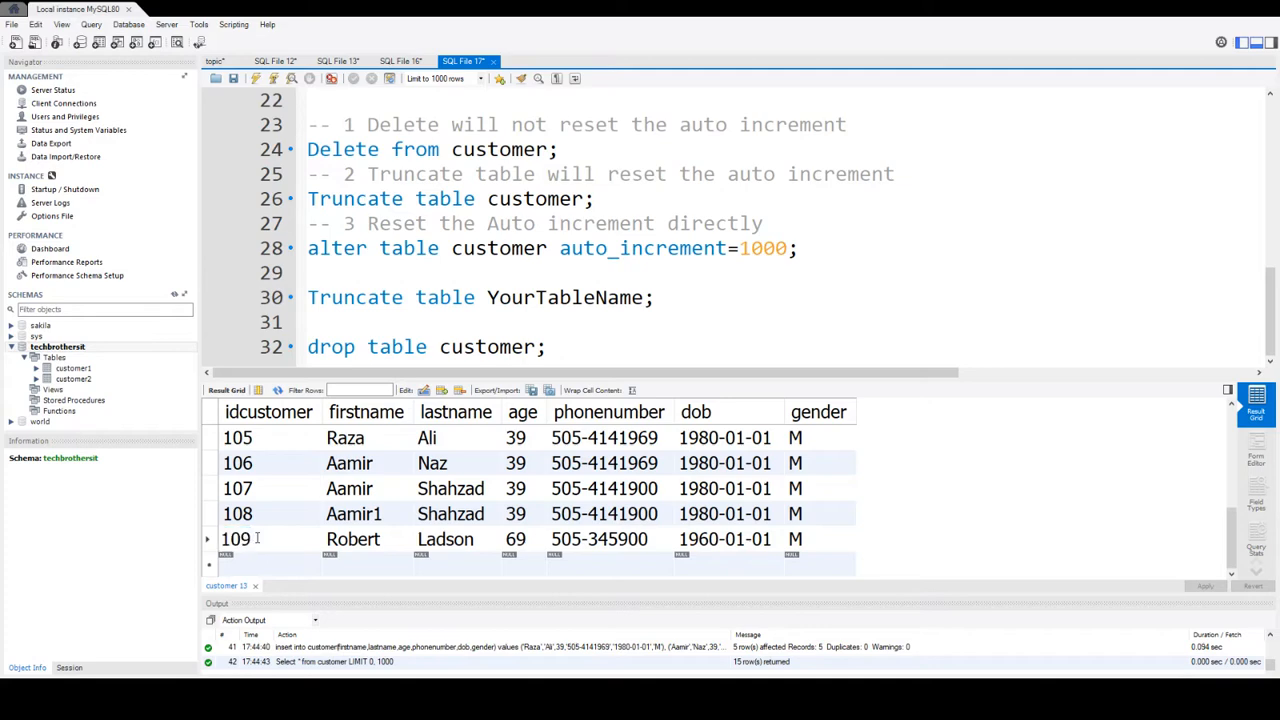
double_click(236, 540)
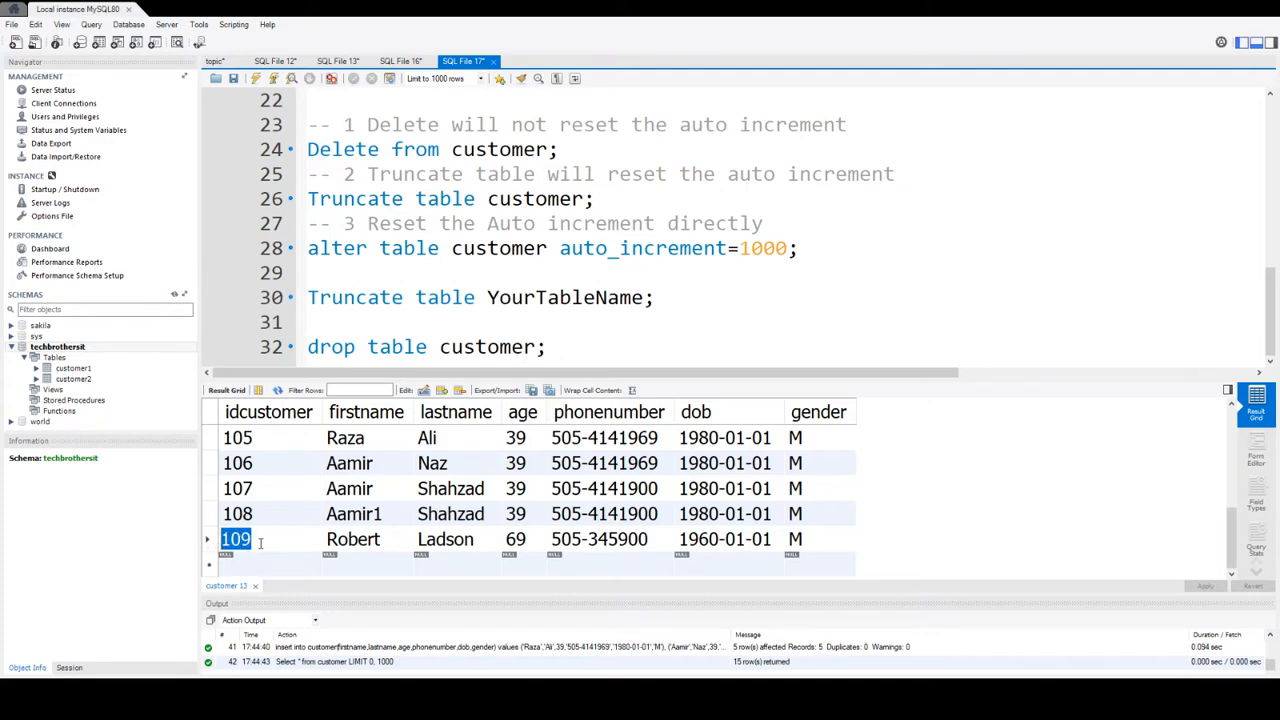
left_click(236, 540)
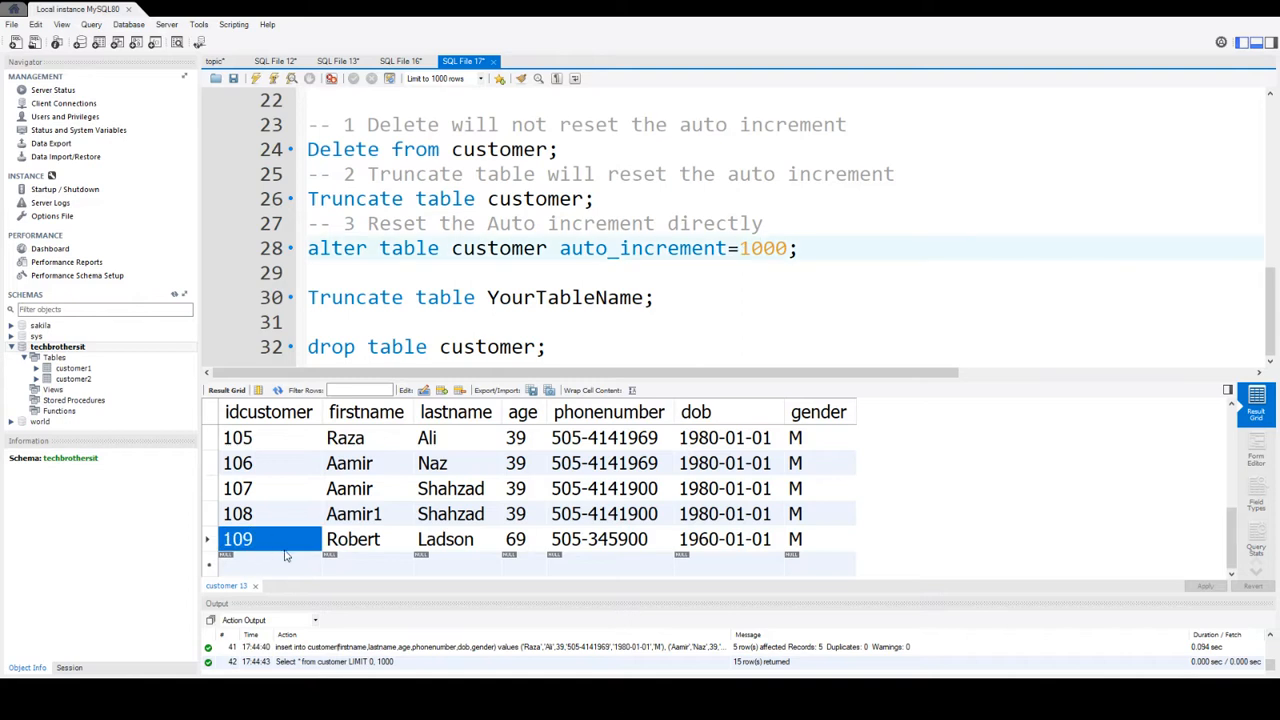
double_click(236, 540)
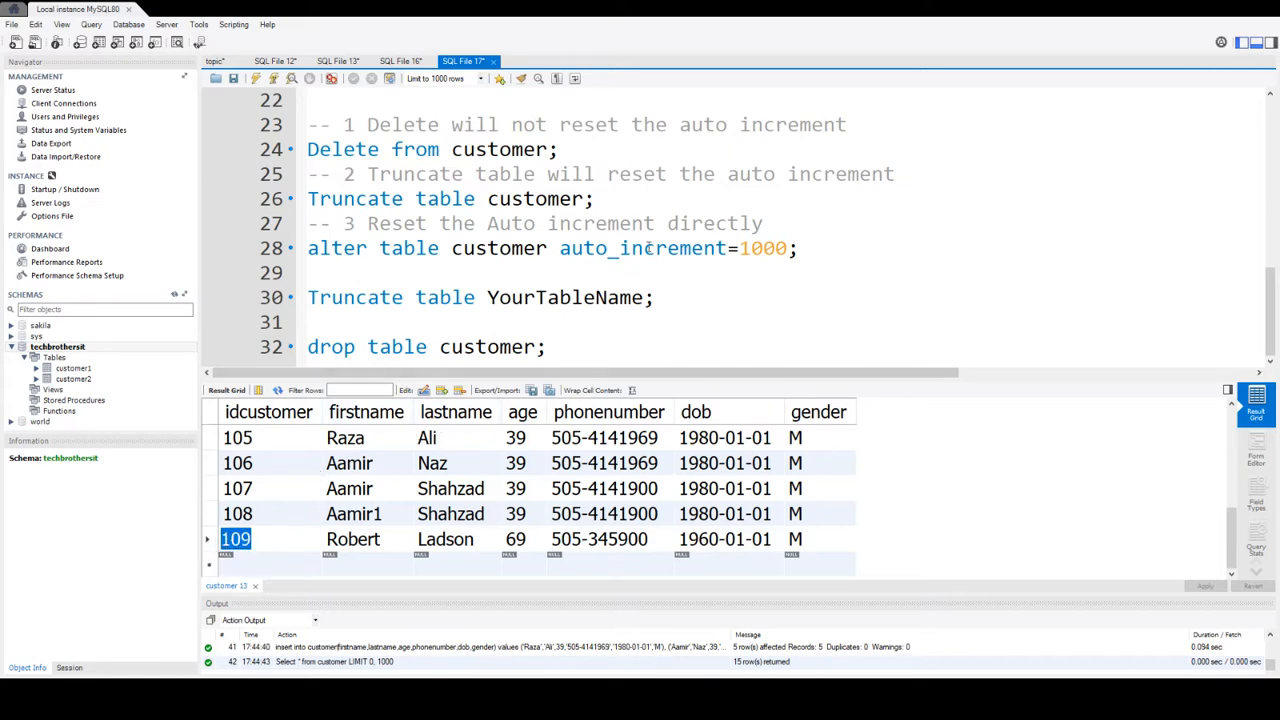
left_click(650, 248)
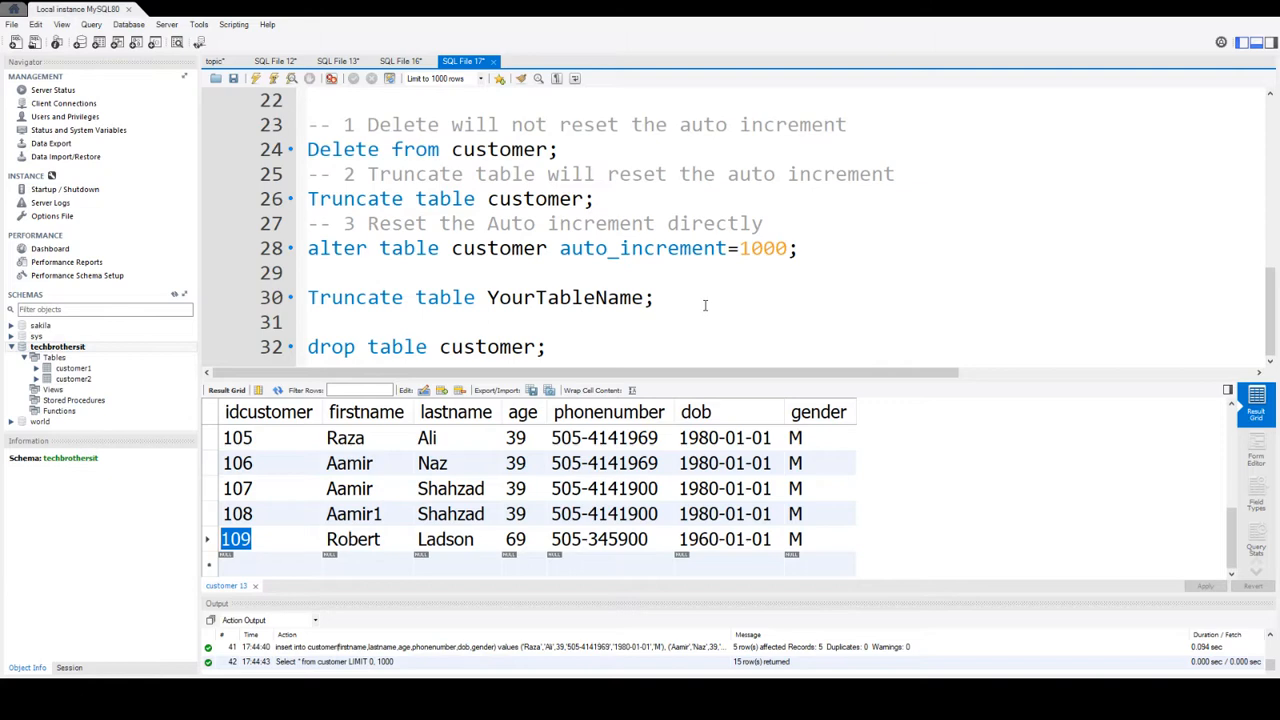
mouse_move(150, 380)
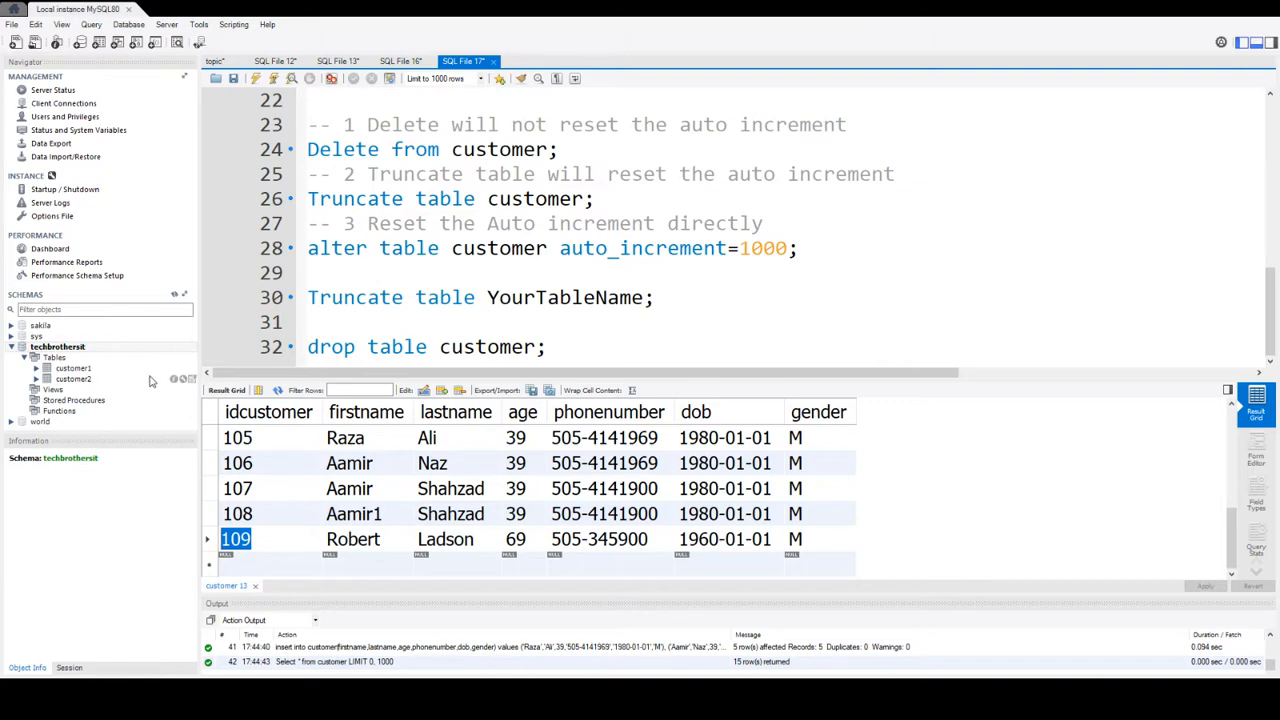